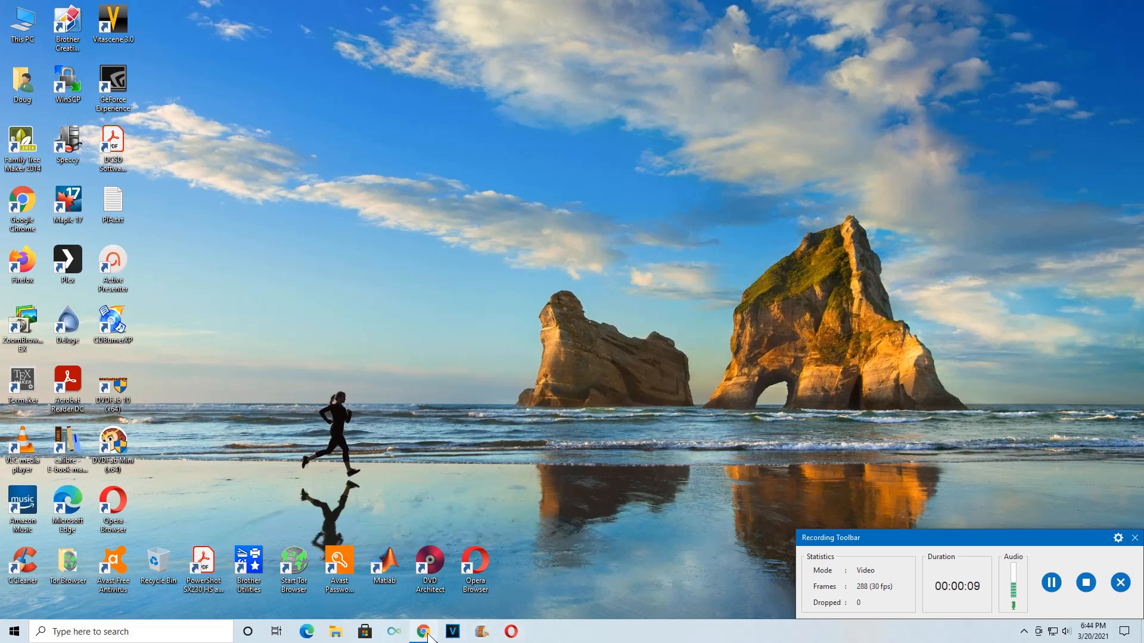
- Open Chrome on the GNU Octave download page
click(422, 632)
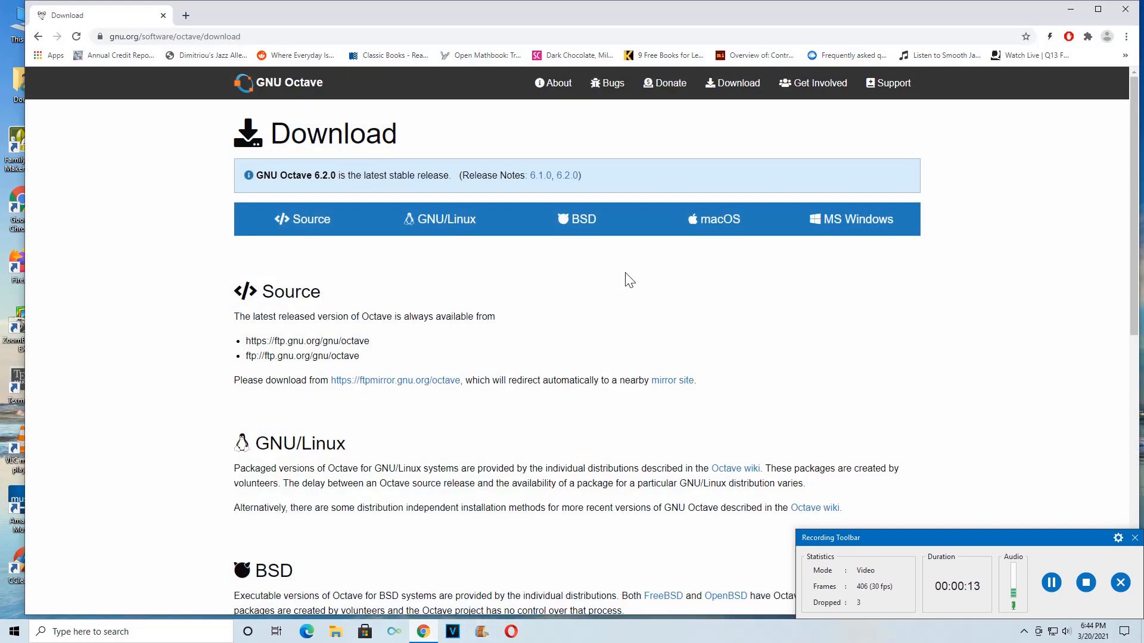
mouse_move(446, 214)
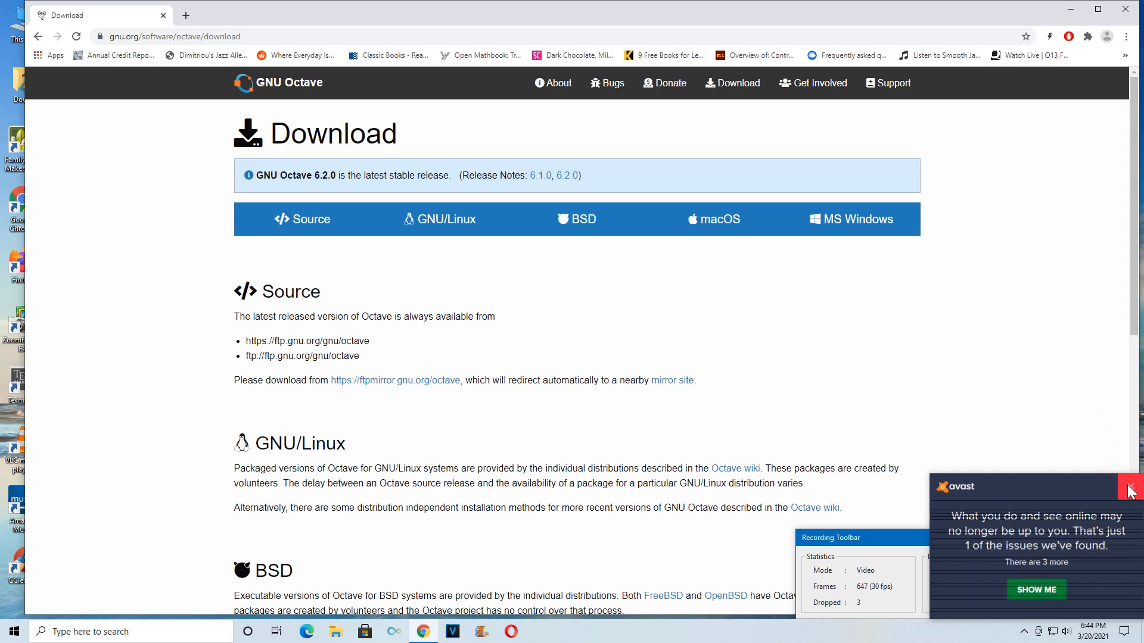
- Dismiss the Avast popup and download octave-6.2.0-w64-installer.exe from the Windows section
click(1127, 487)
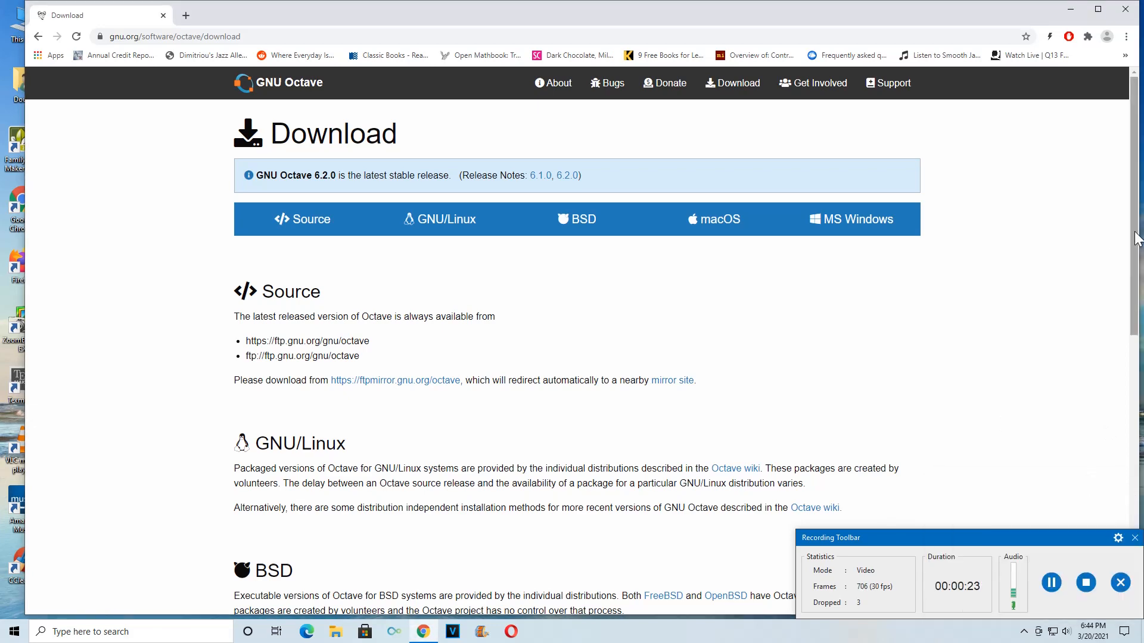
scroll(down, 3)
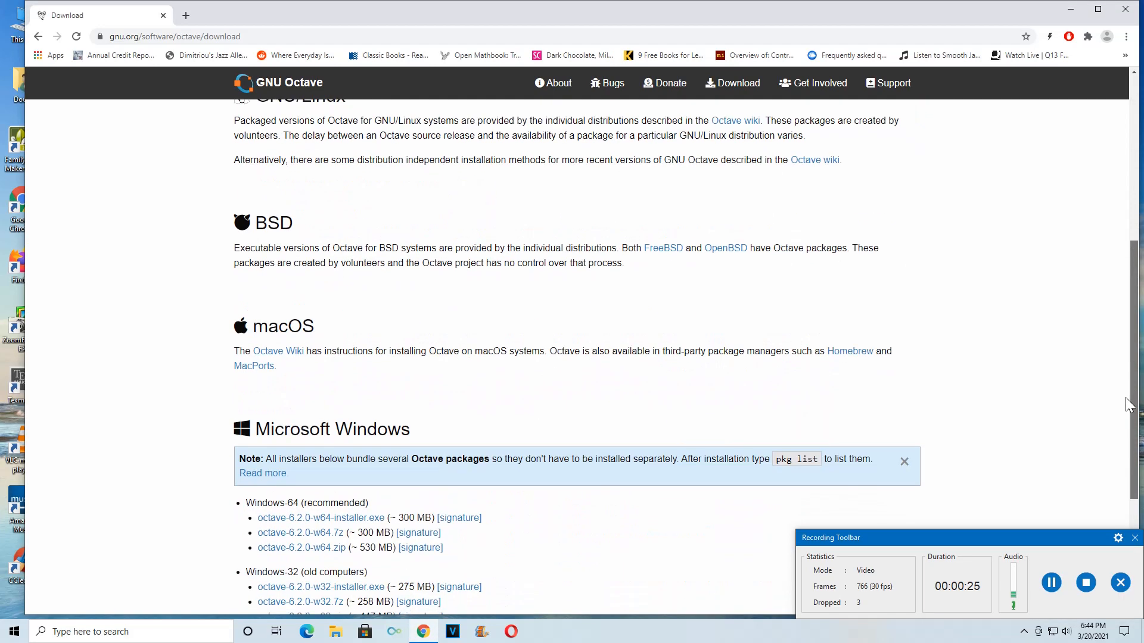
scroll(down, 3)
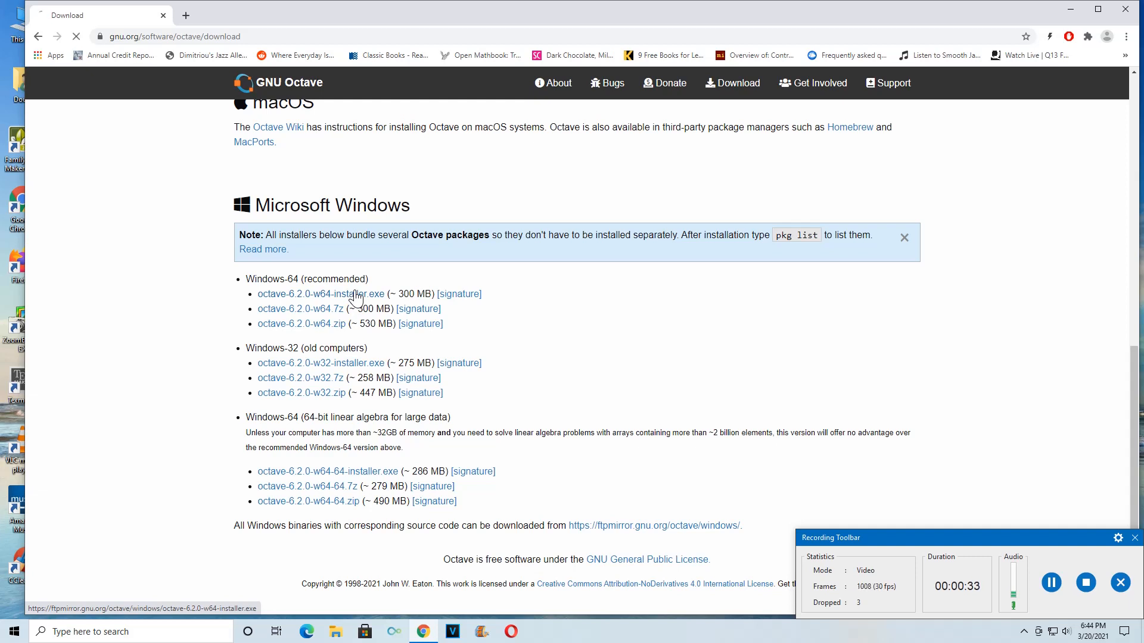
click(320, 293)
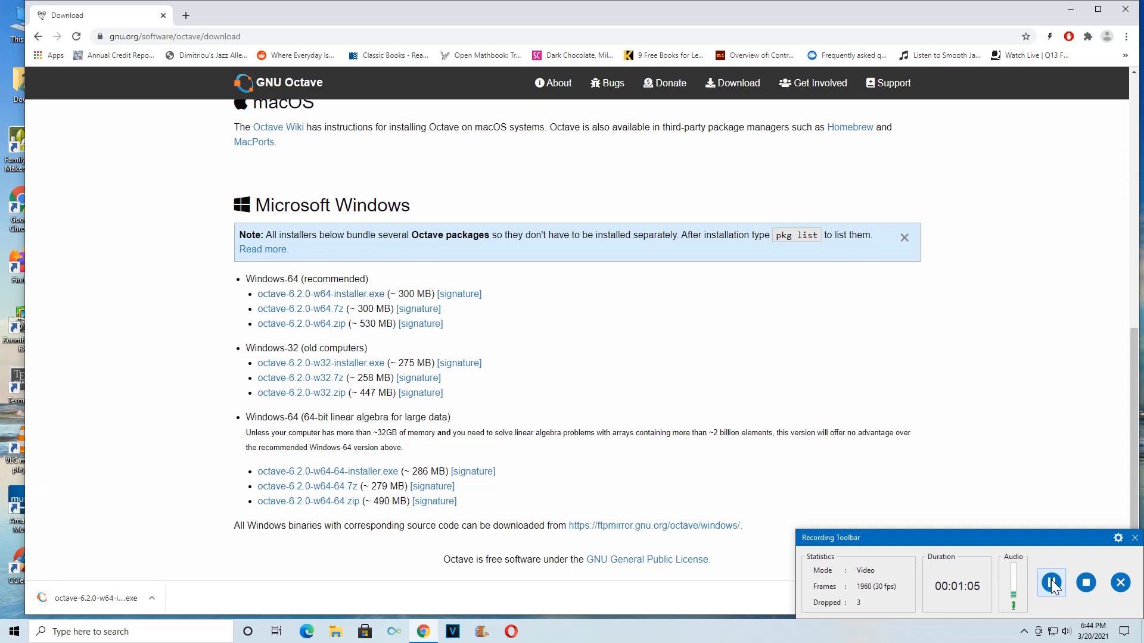
- Show the Downloads folder in File Explorer and select octave-6.2.0-w64-installer.exe
click(1050, 582)
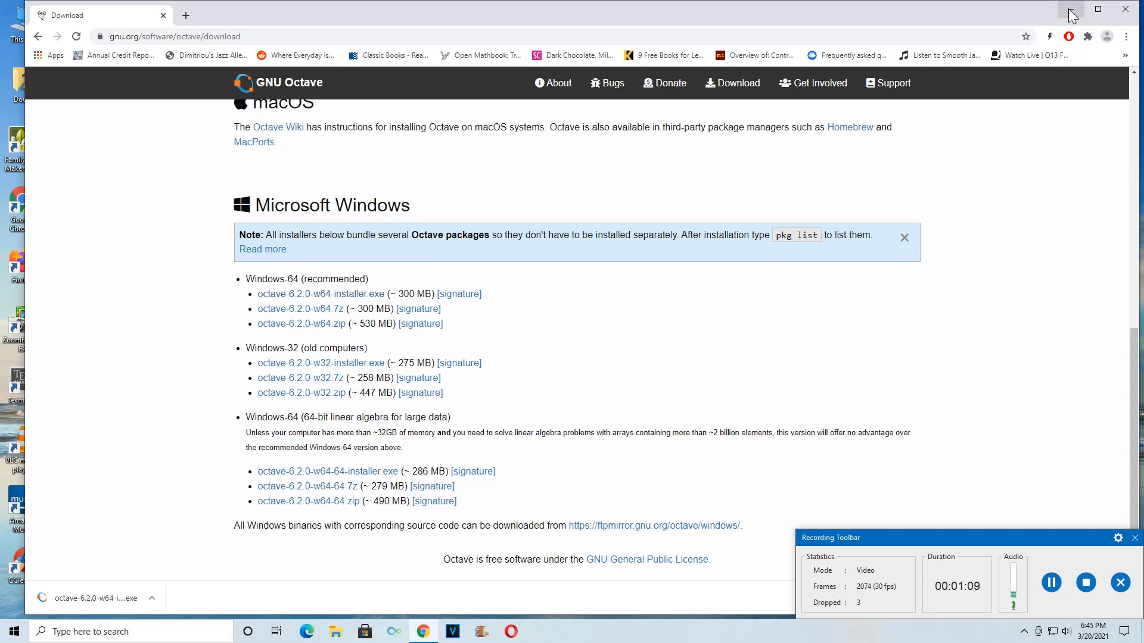
mouse_move(1069, 14)
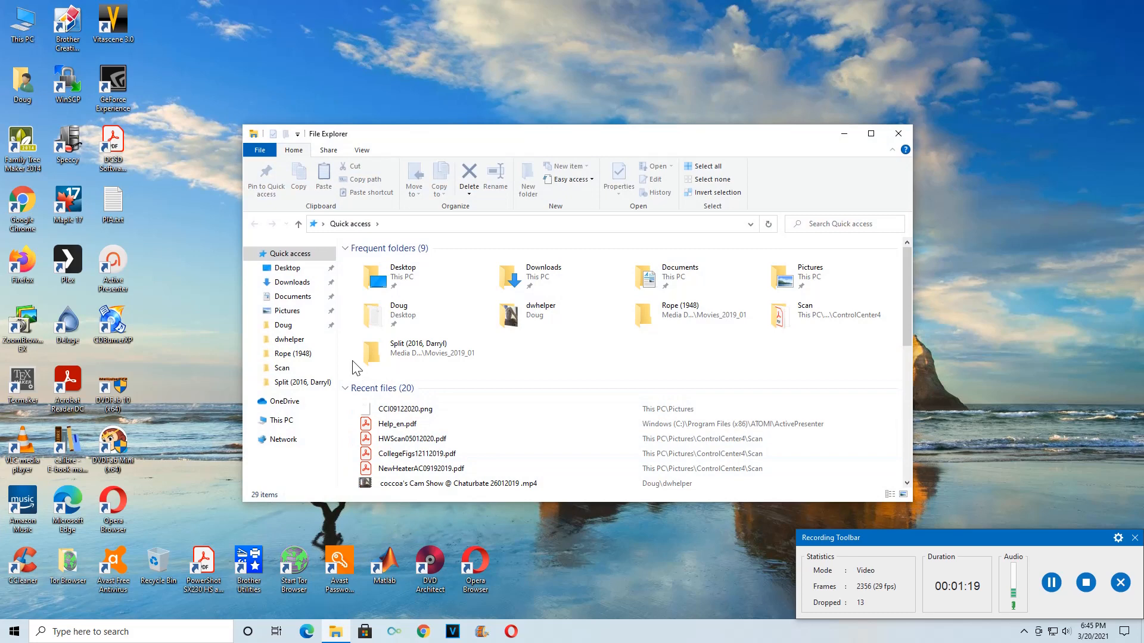
click(291, 281)
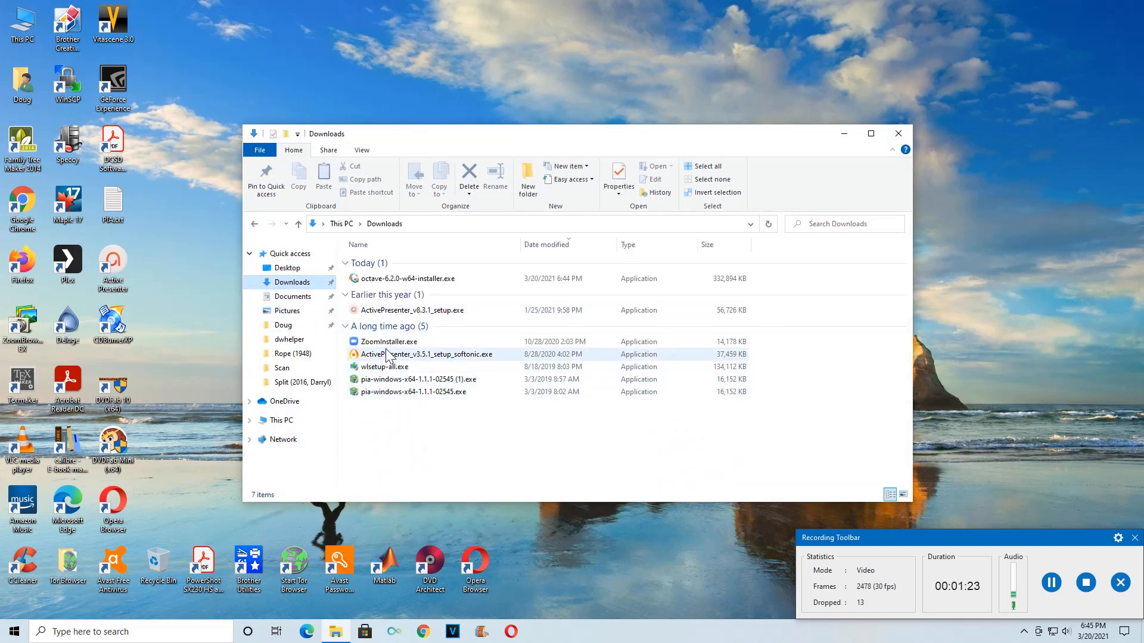
click(406, 278)
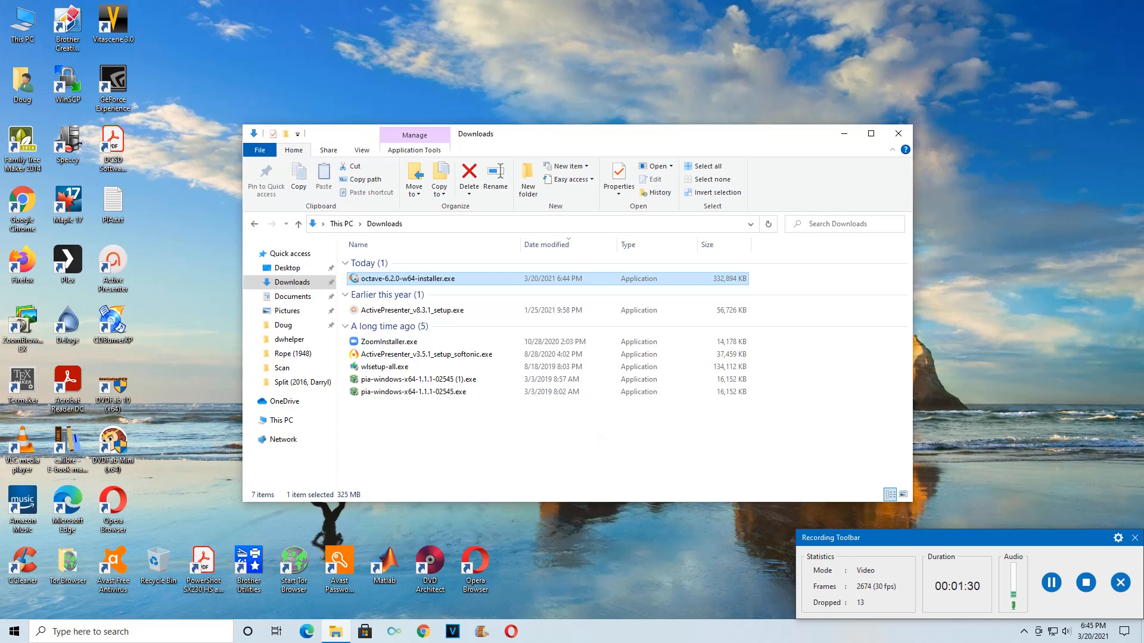
mouse_move(615, 559)
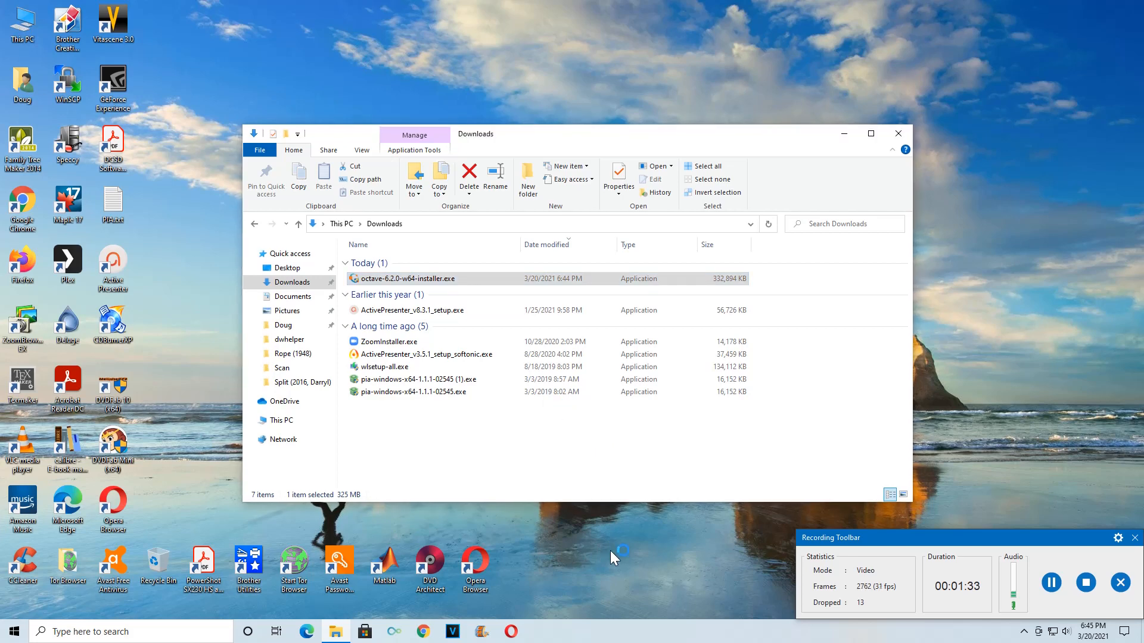
- Launch the Octave 6.2.0 installer and accept the license agreement
double_click(408, 279)
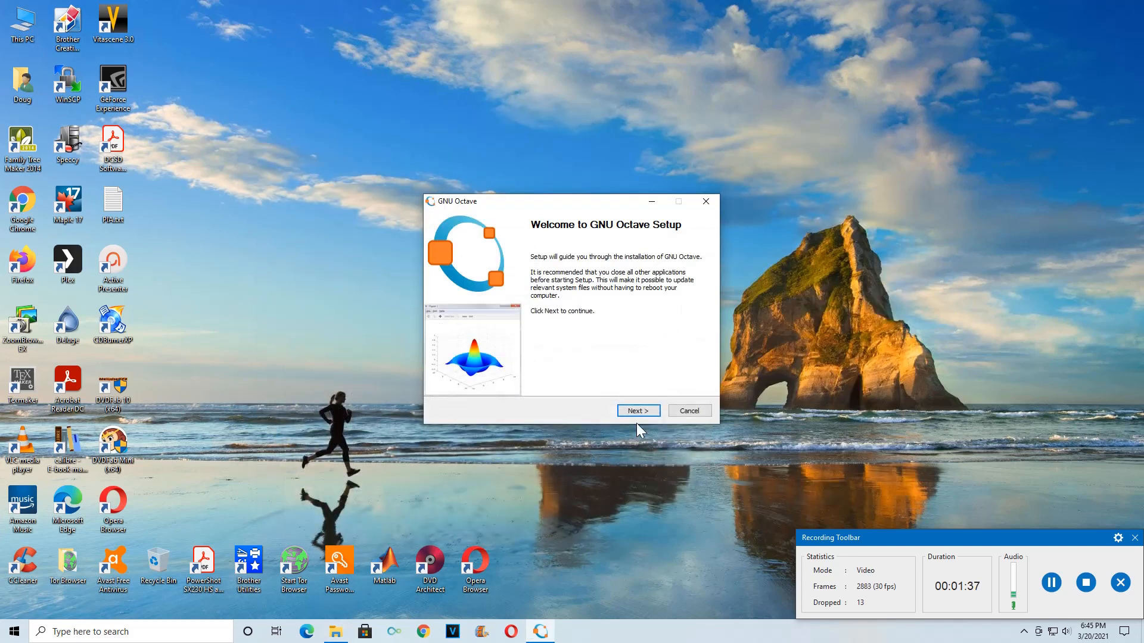
click(636, 410)
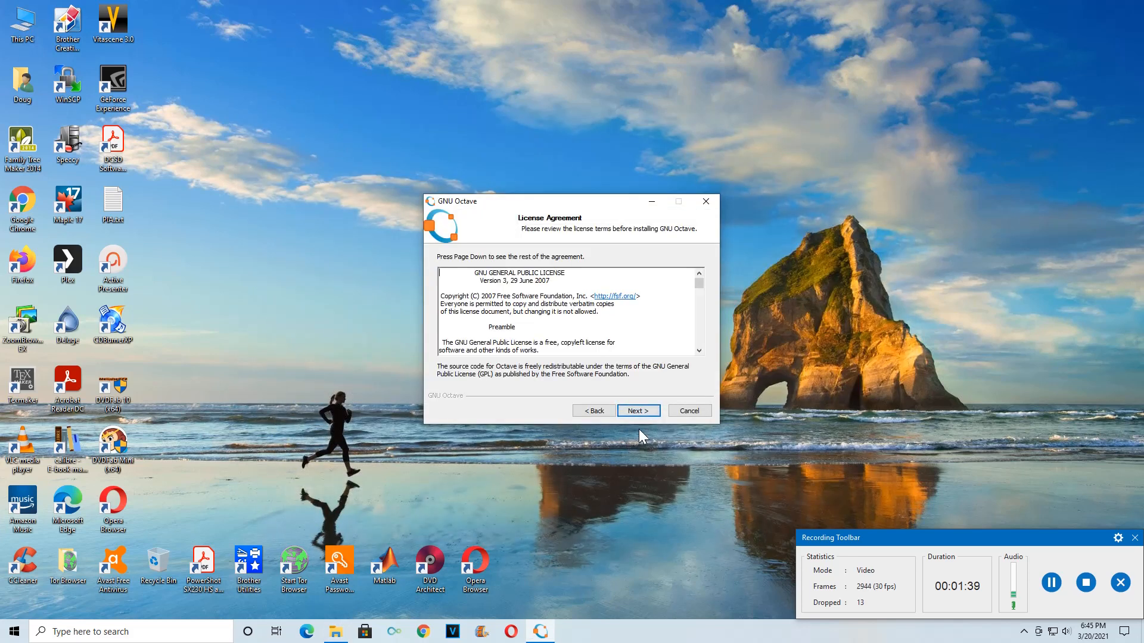
click(636, 410)
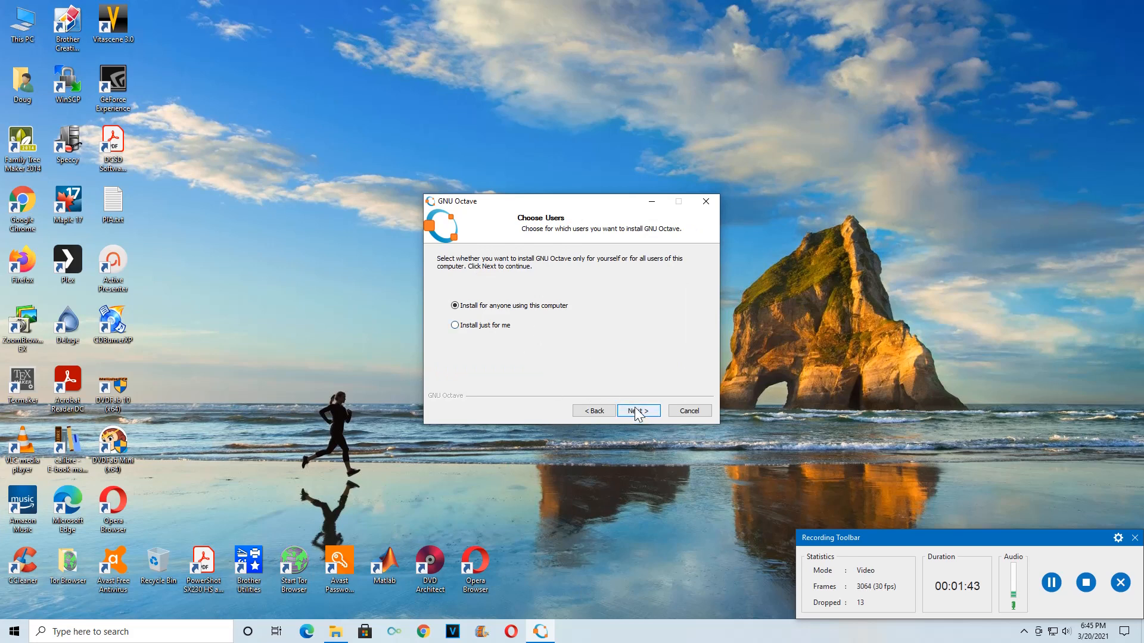
- Install for all users with 'Register .m file type with Octave' unchecked
click(637, 411)
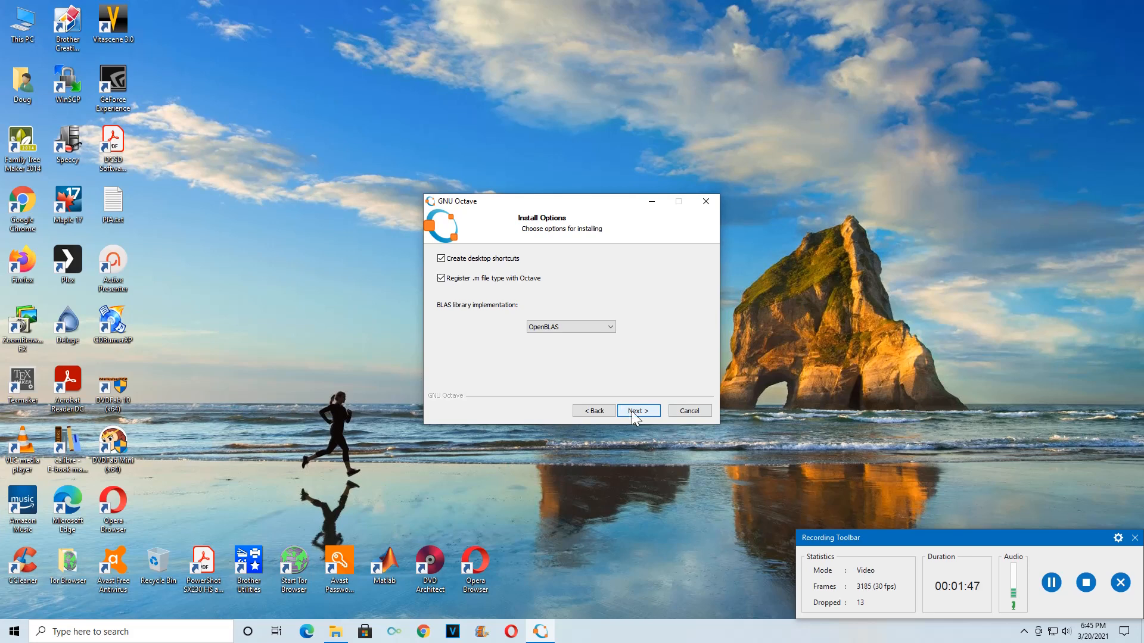
mouse_move(516, 508)
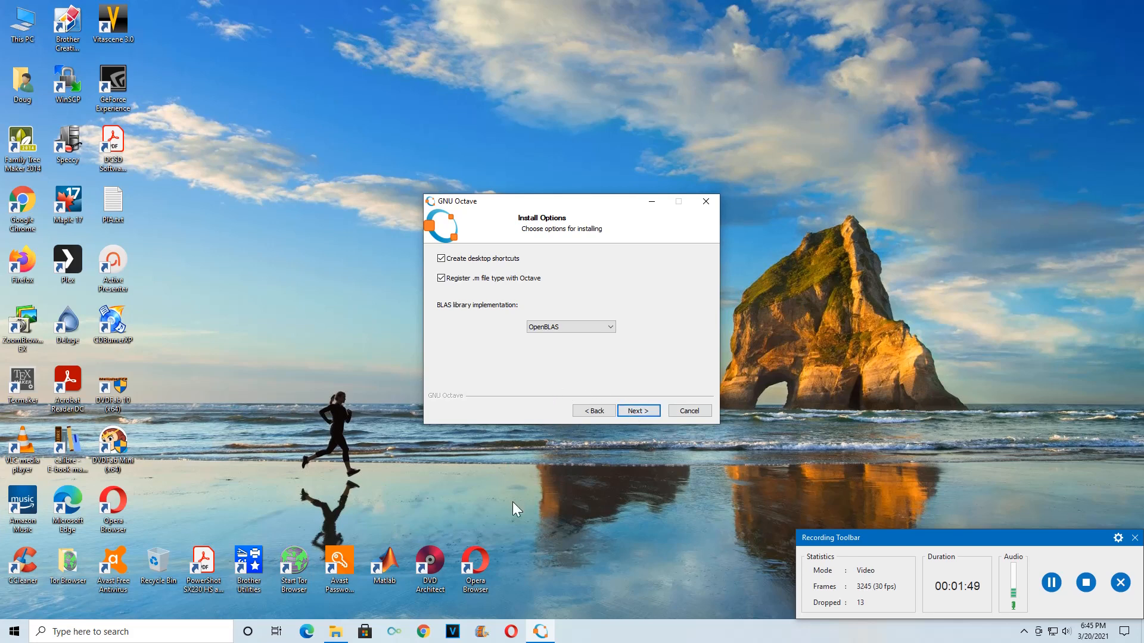
click(441, 278)
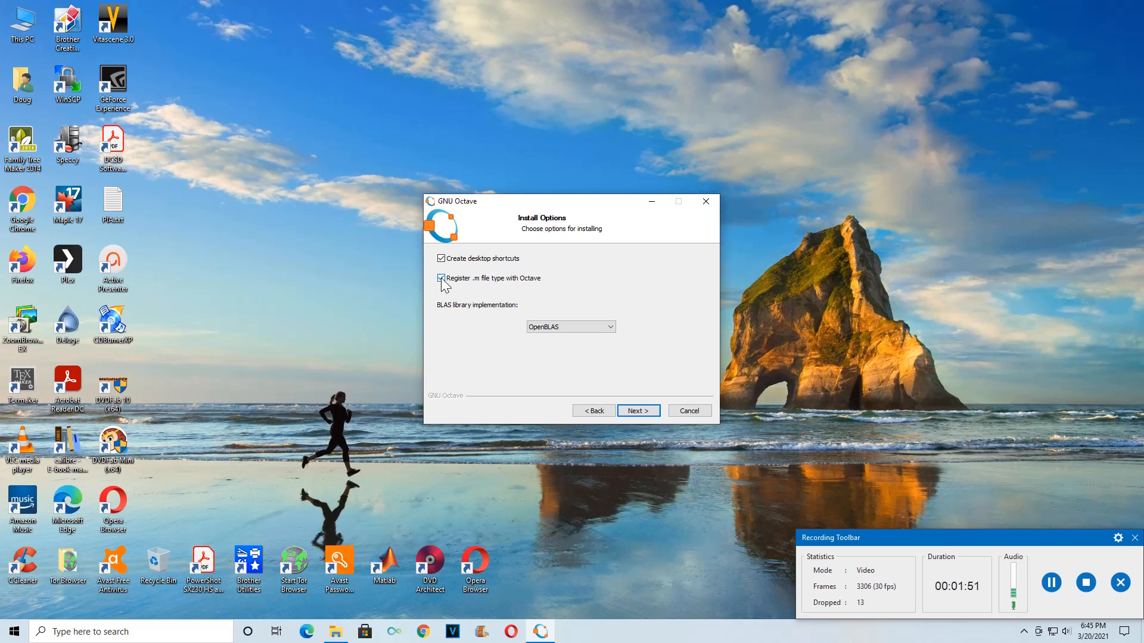
click(442, 278)
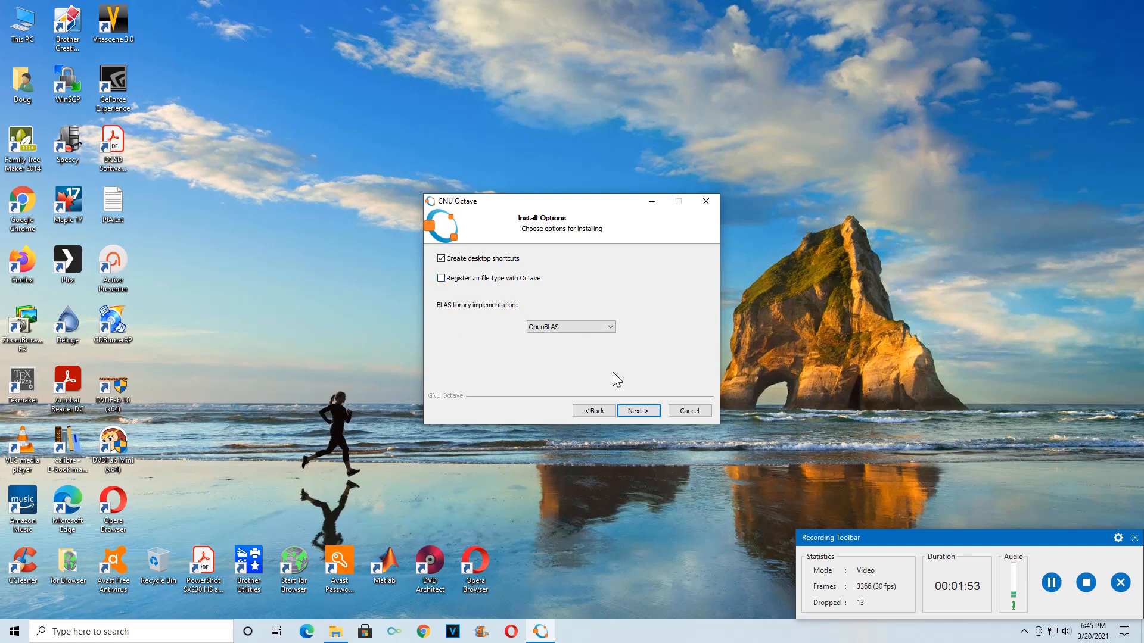
click(637, 411)
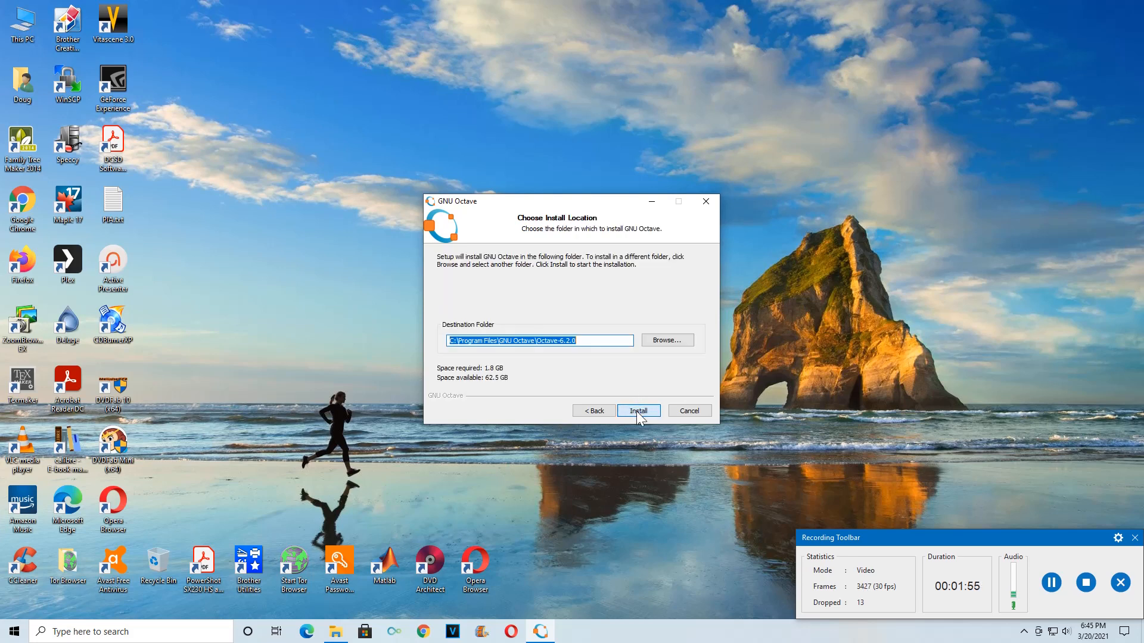
mouse_move(631, 394)
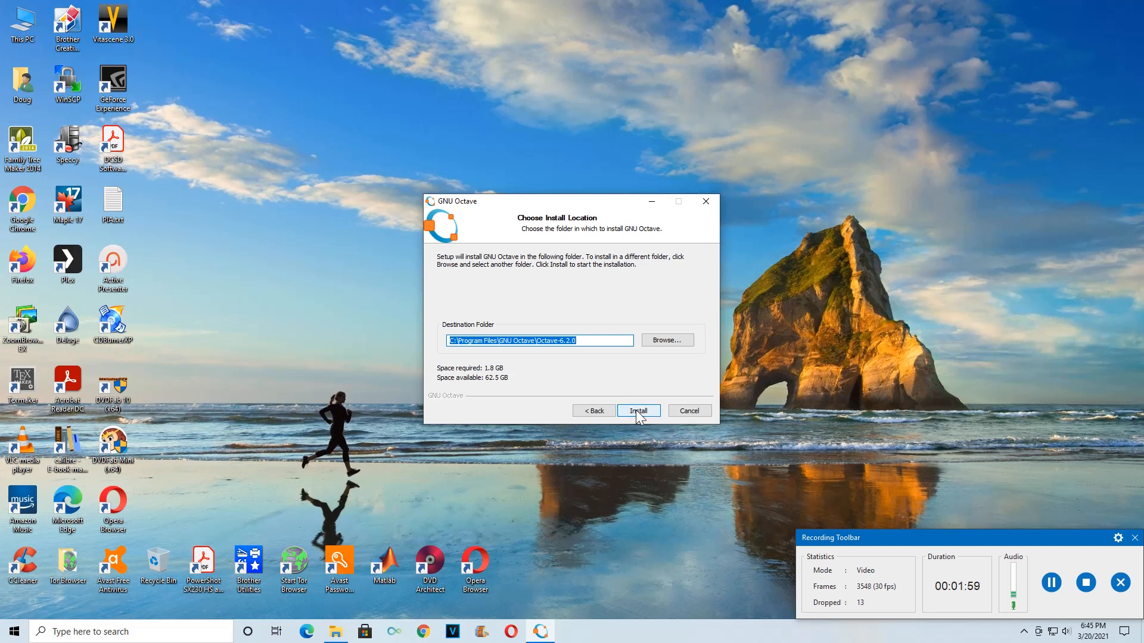
- Start installing Octave 6.2.0 into the default Octave-6.2.0 folder
click(637, 409)
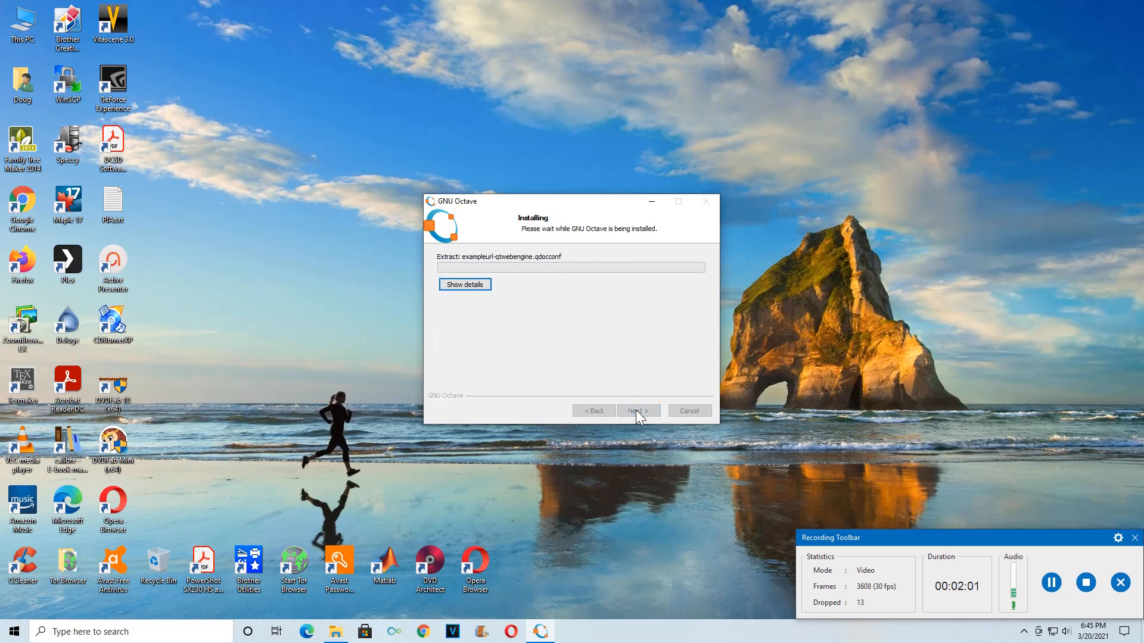
mouse_move(639, 439)
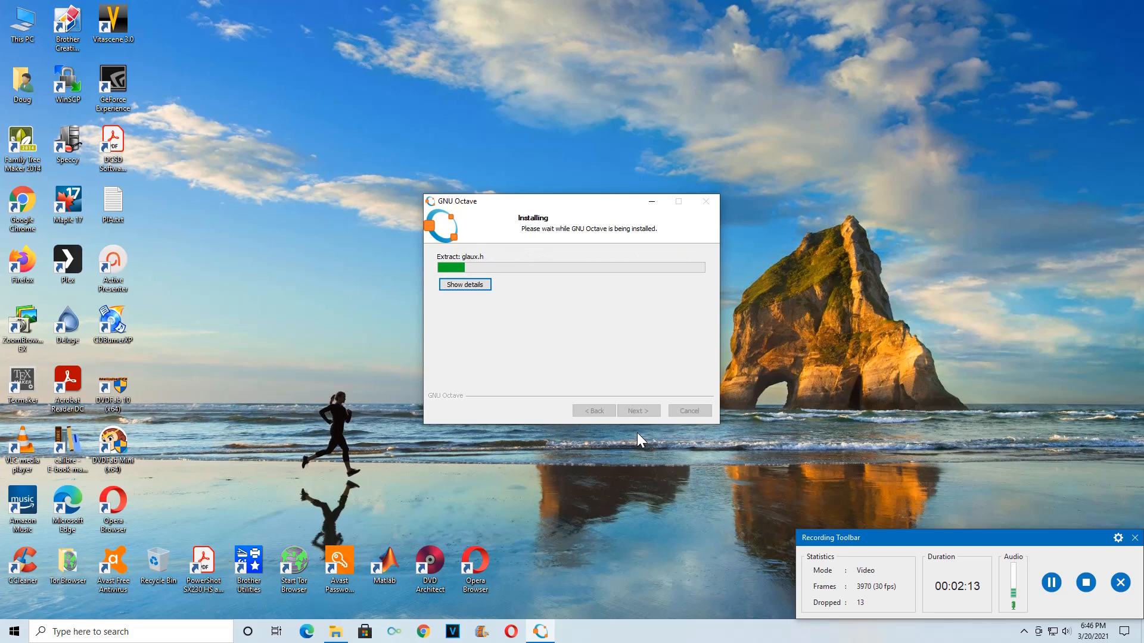
mouse_move(620, 550)
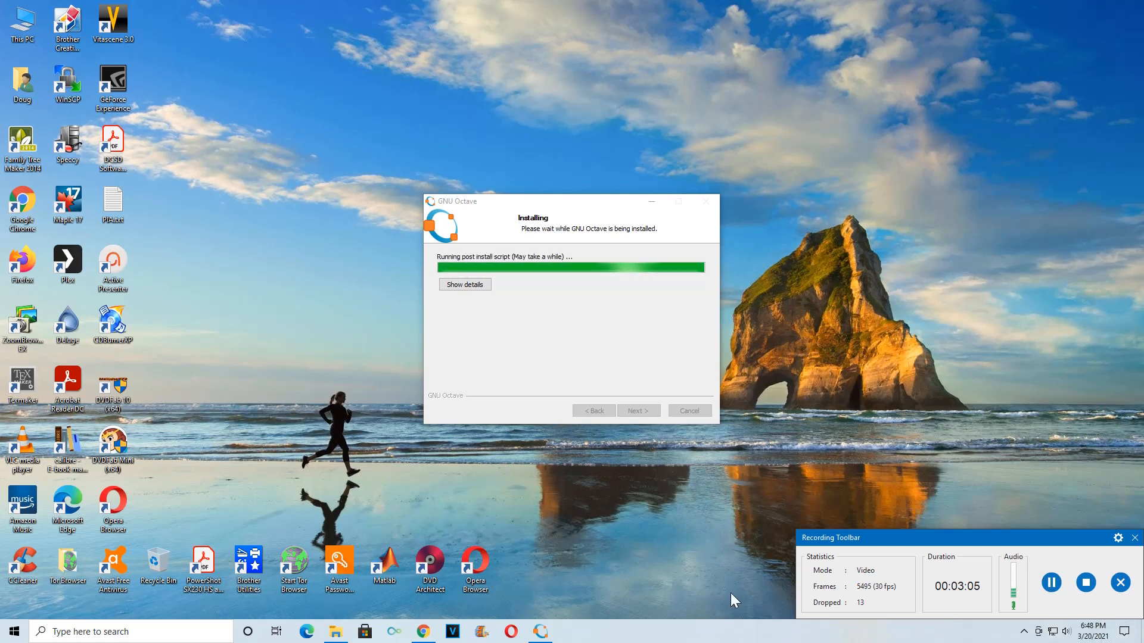
mouse_move(793, 351)
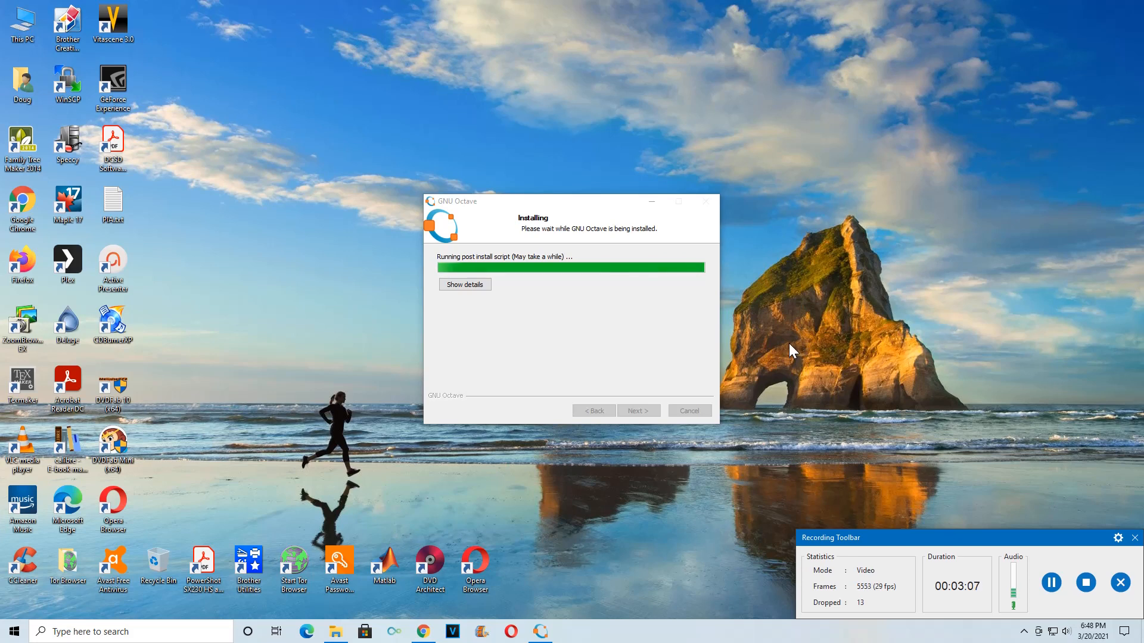
mouse_move(698, 503)
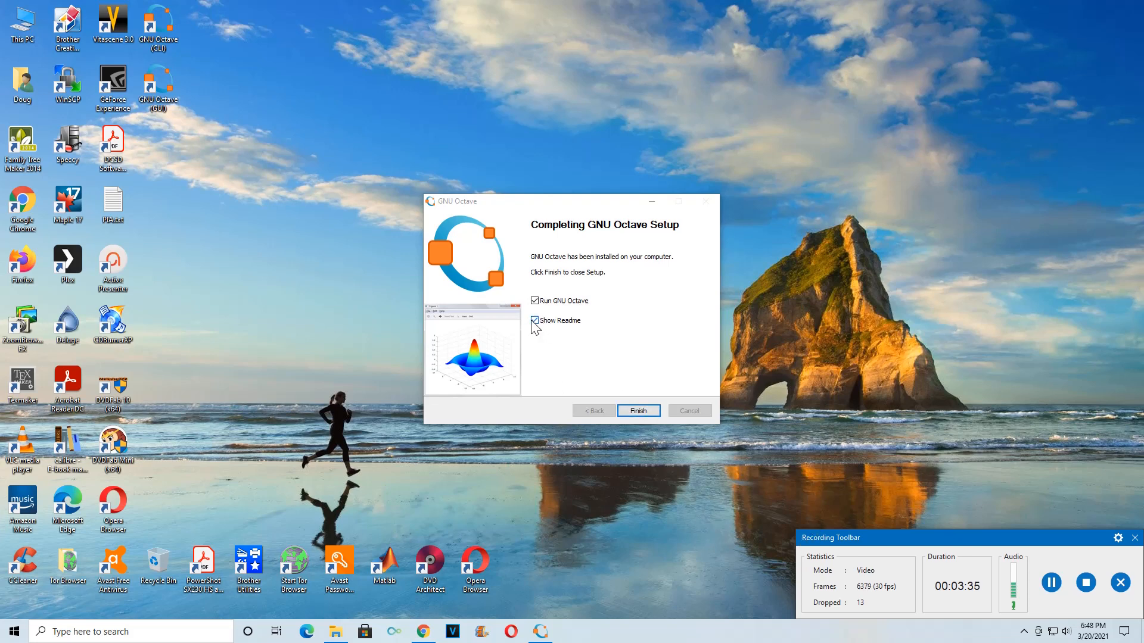
- Uncheck Show Readme and finish setup, leaving Run GNU Octave enabled
click(535, 320)
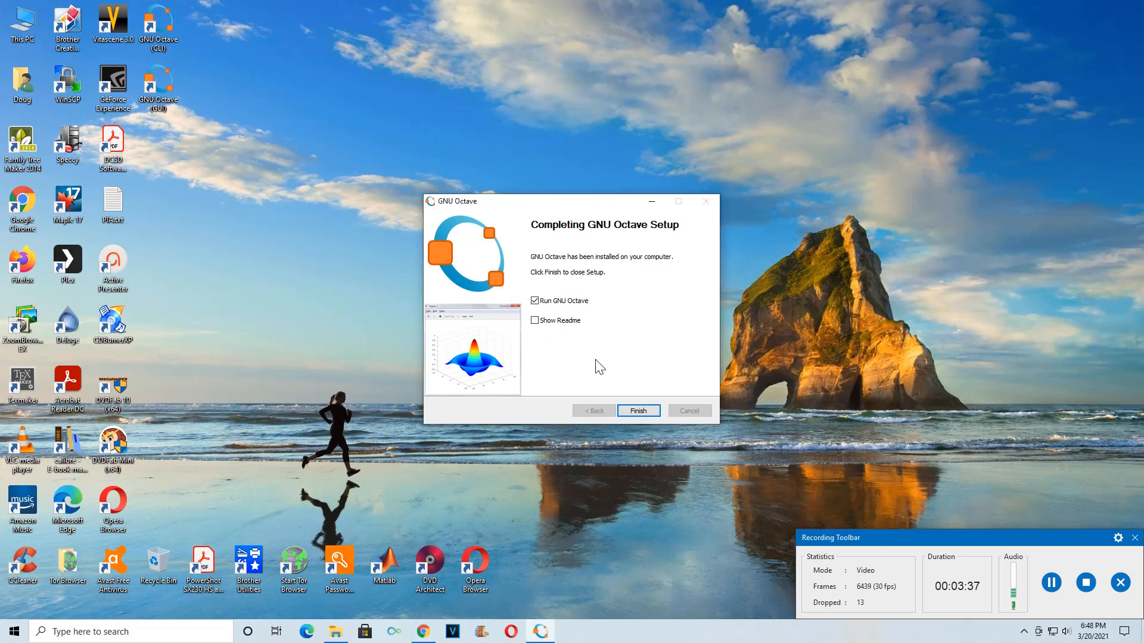
mouse_move(637, 410)
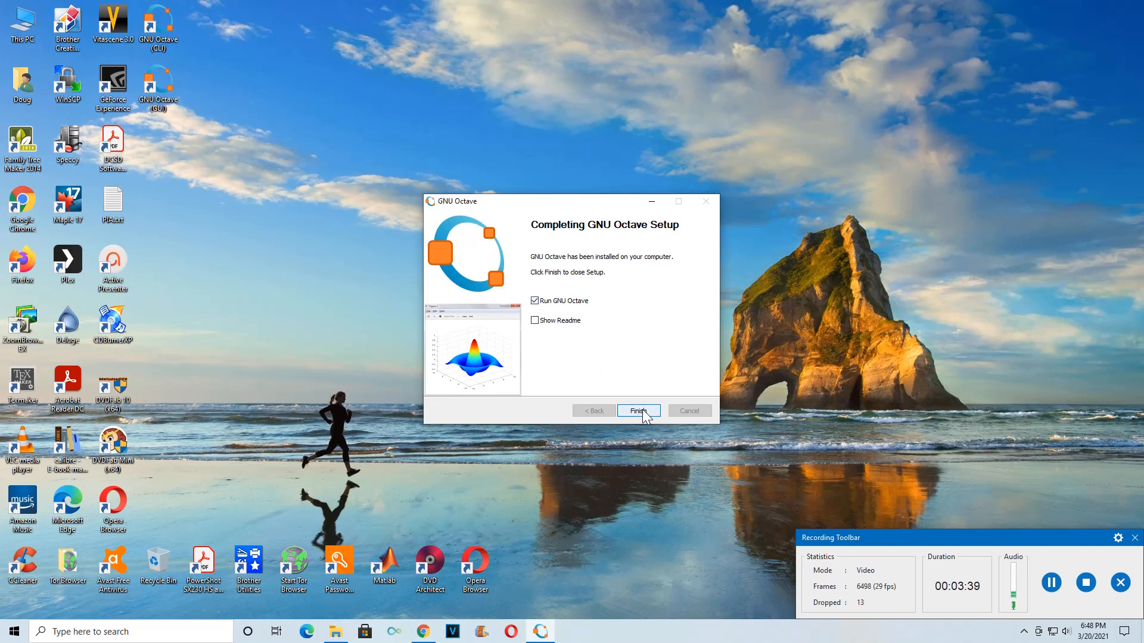
click(636, 410)
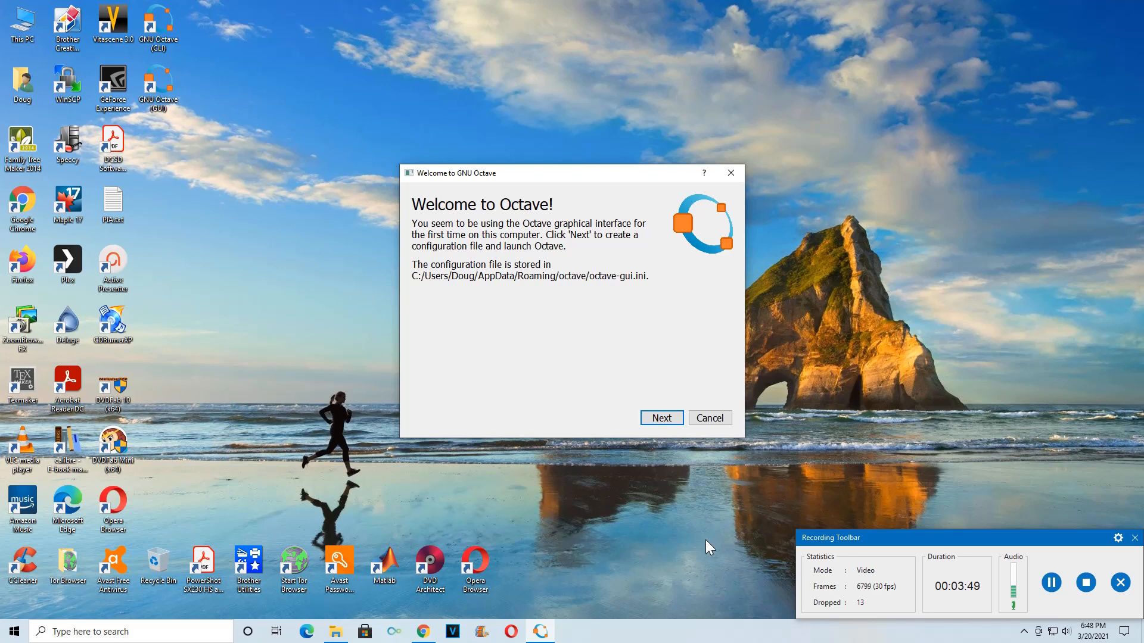
- Complete the first-run wizard with community news enabled, then start the GNU Octave (GUI) shortcut
click(661, 417)
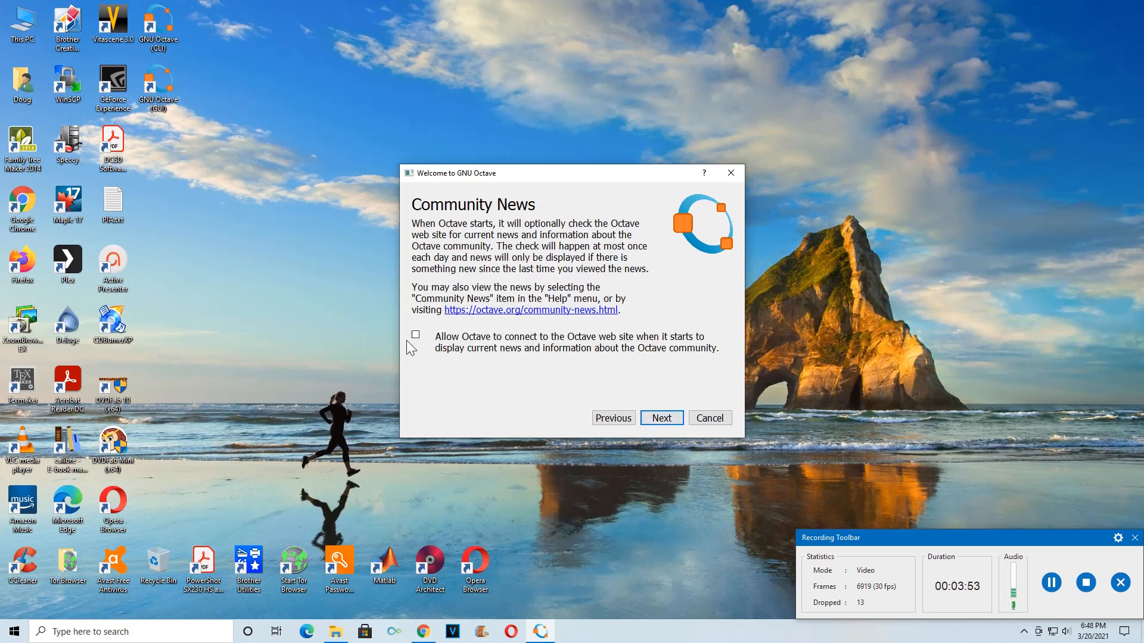
click(415, 334)
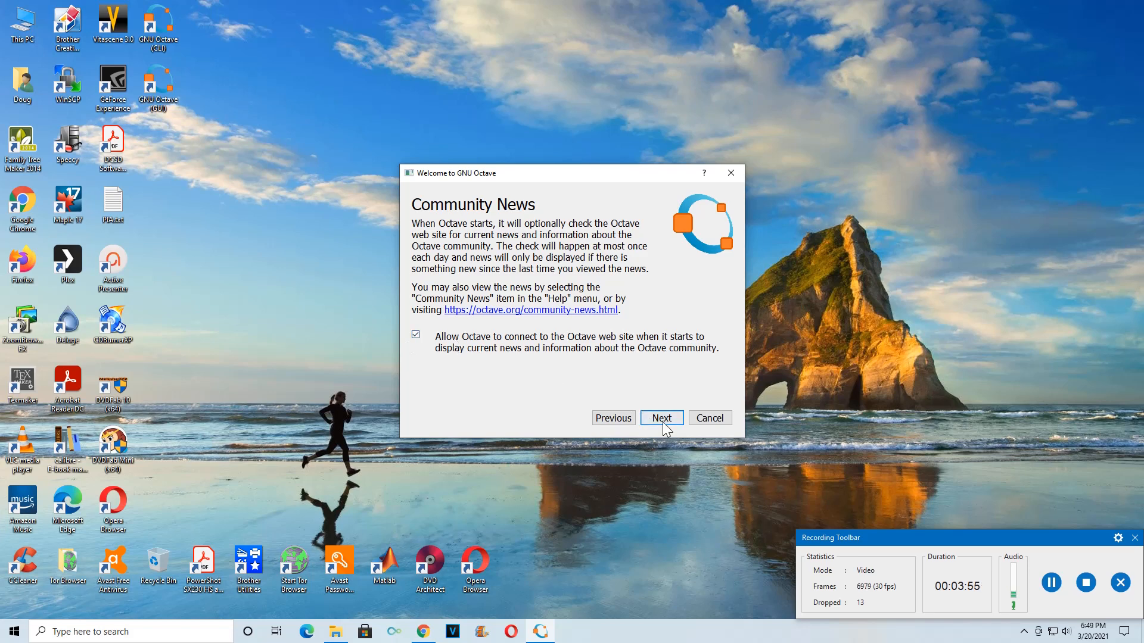
click(660, 418)
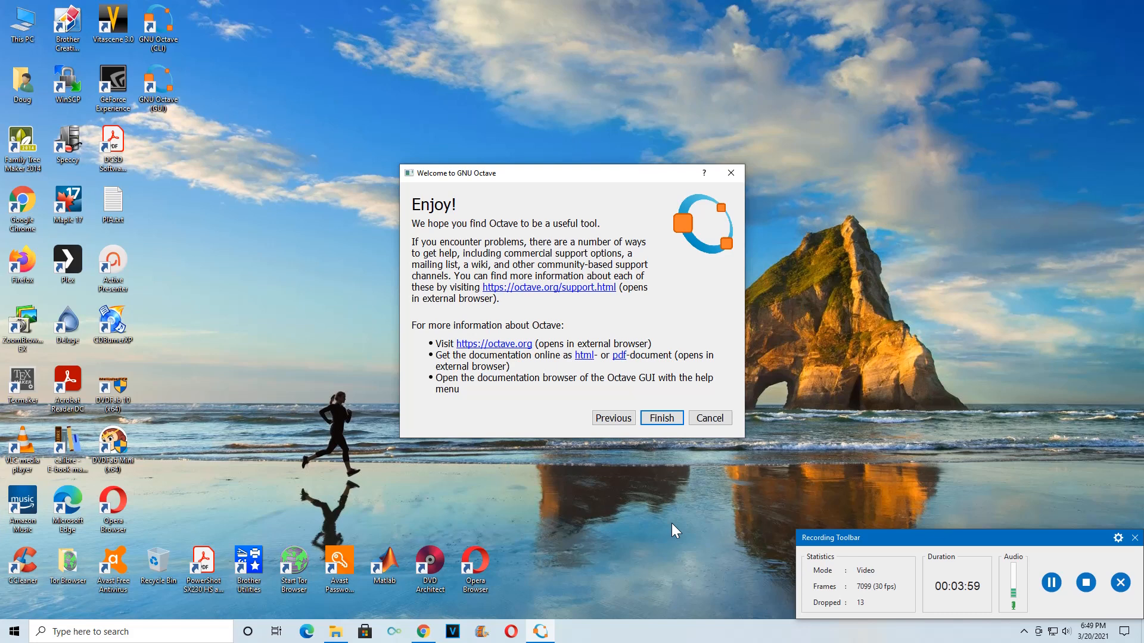
click(660, 418)
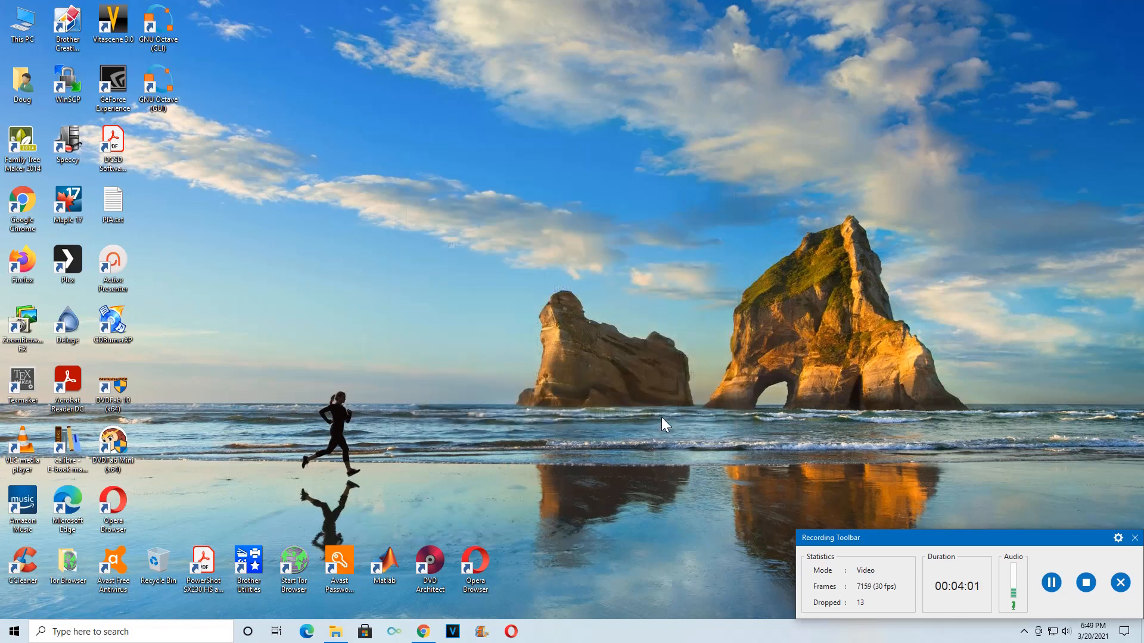
double_click(157, 84)
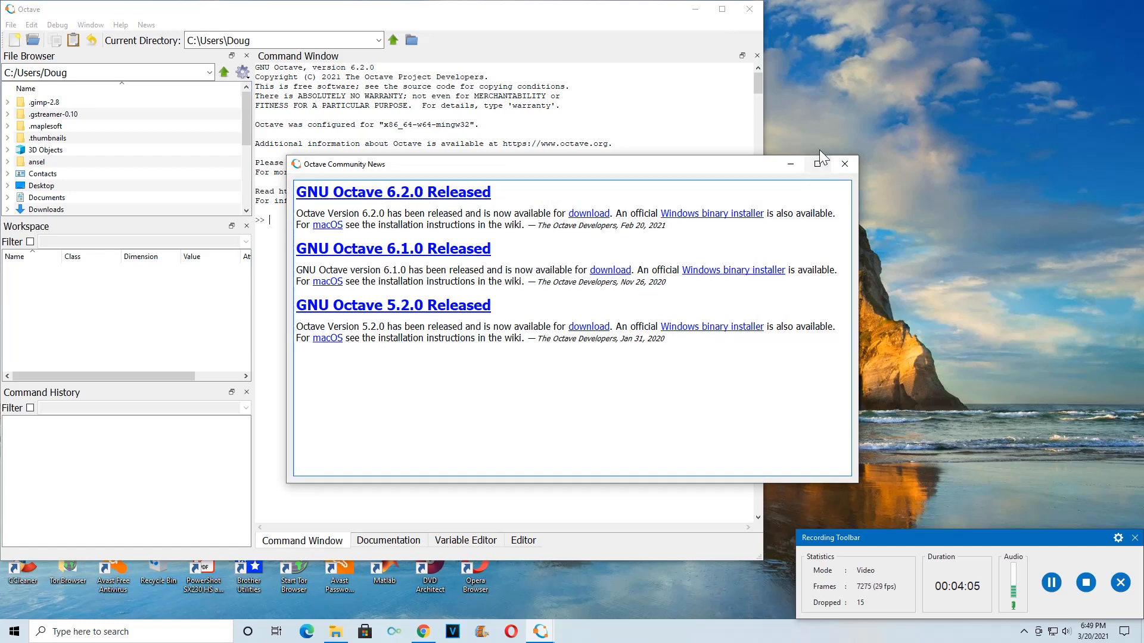
- Close Community News and type EigenfaceExample in the Command Window
click(844, 163)
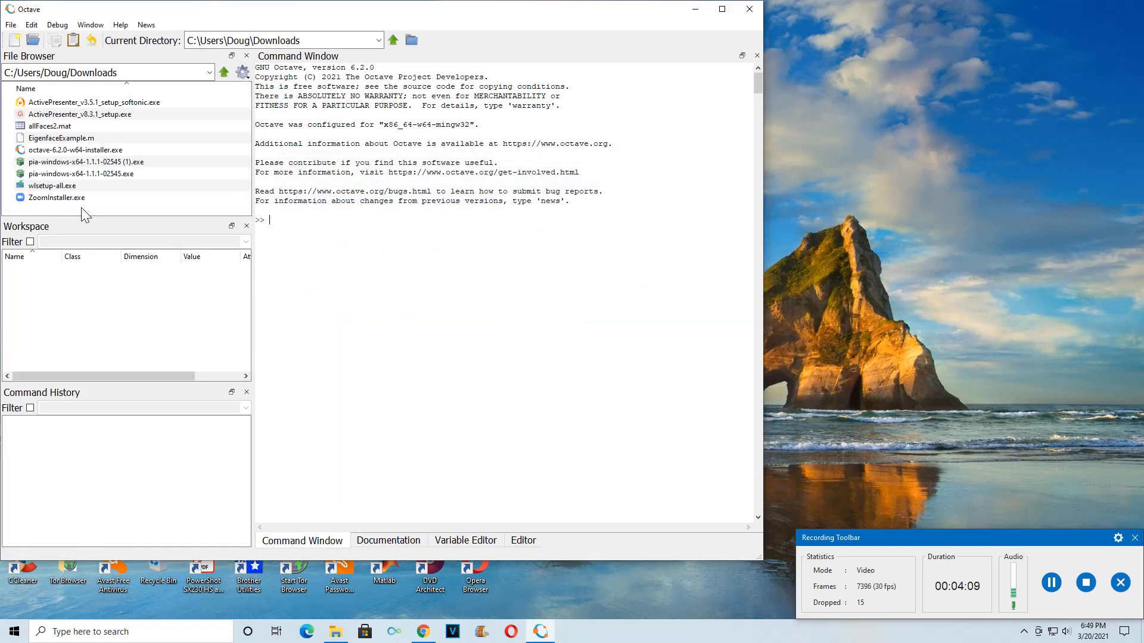
click(61, 138)
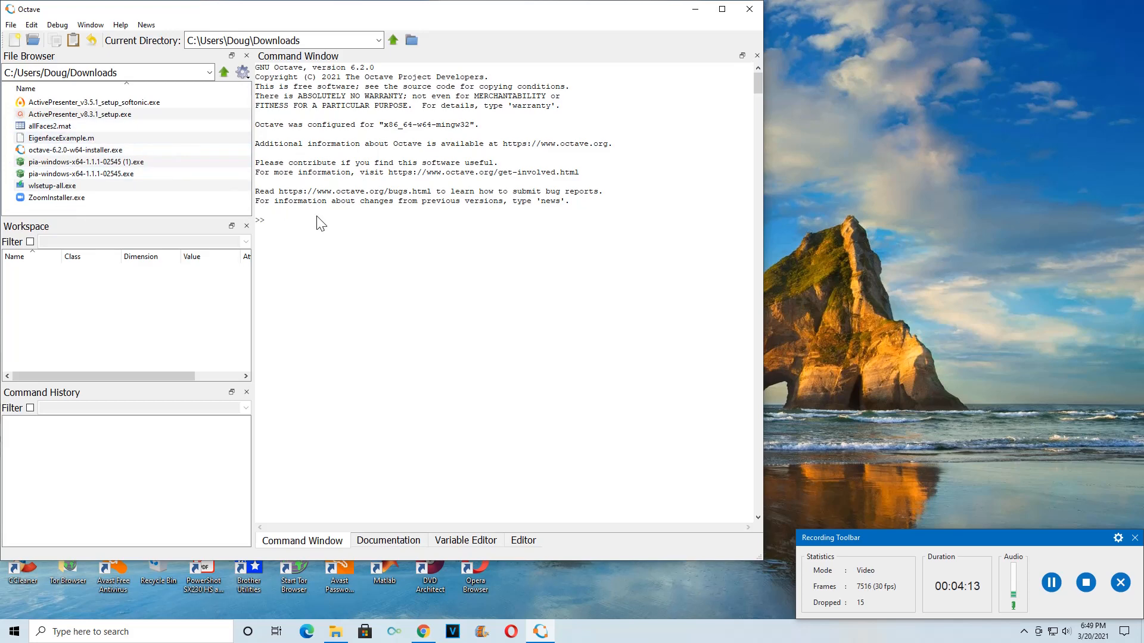
mouse_move(403, 265)
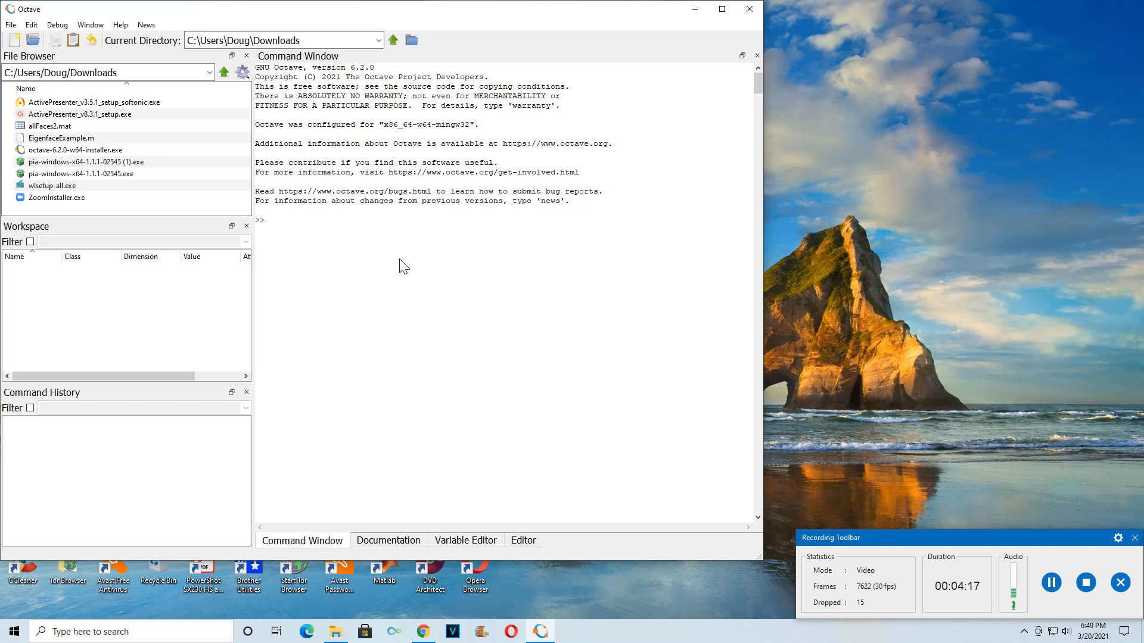
text(e)
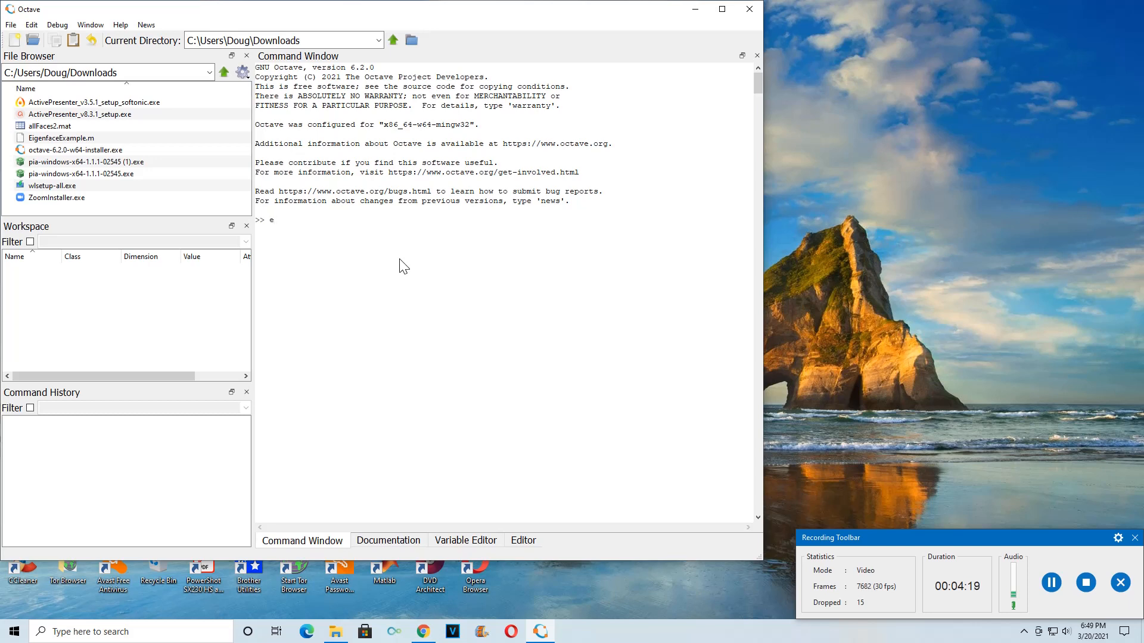
text(Eigenfac)
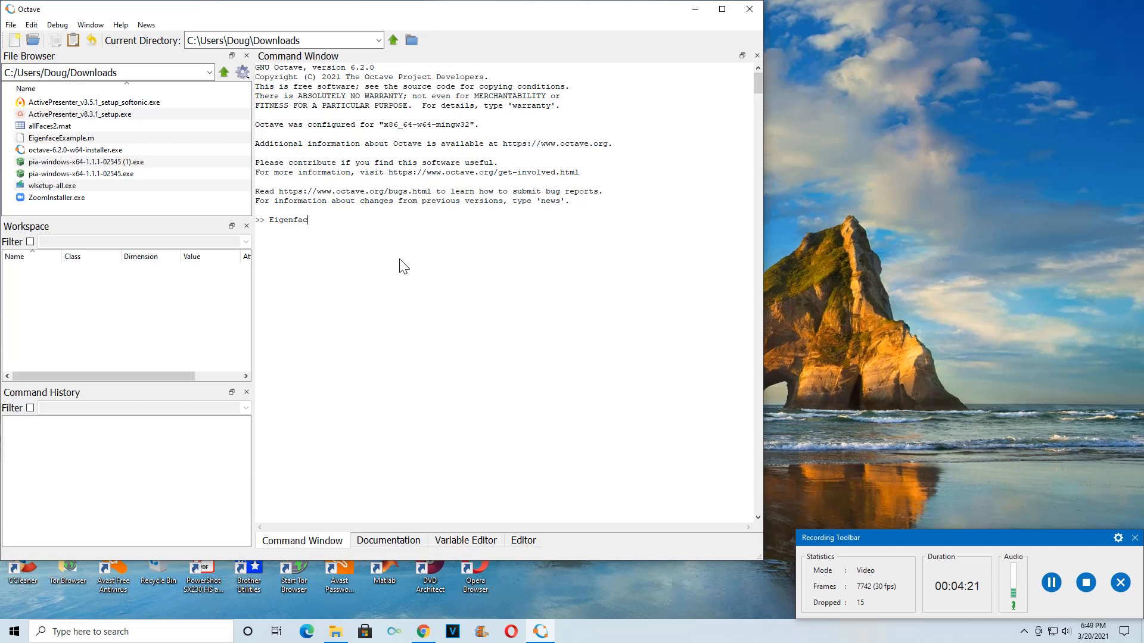
text(eExample)
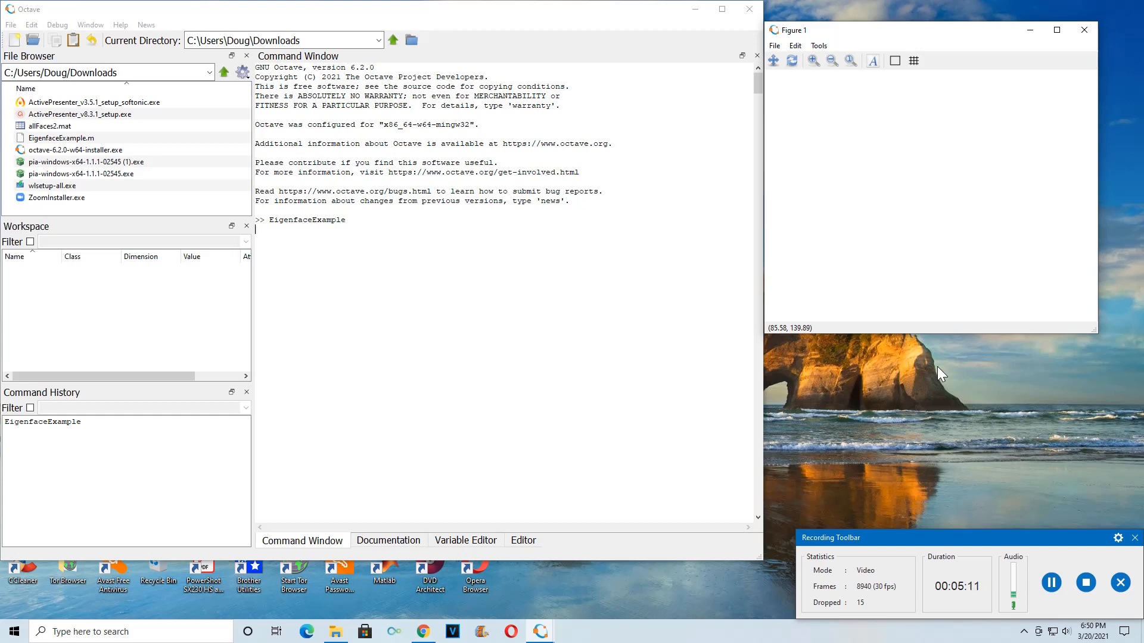
mouse_move(1013, 491)
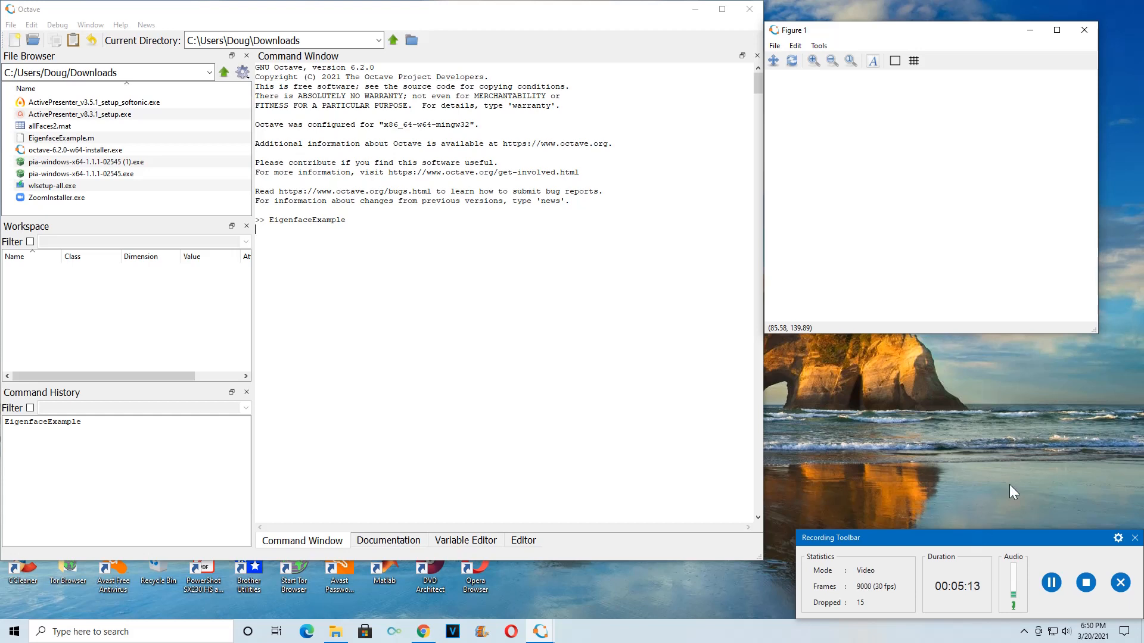
mouse_move(650, 468)
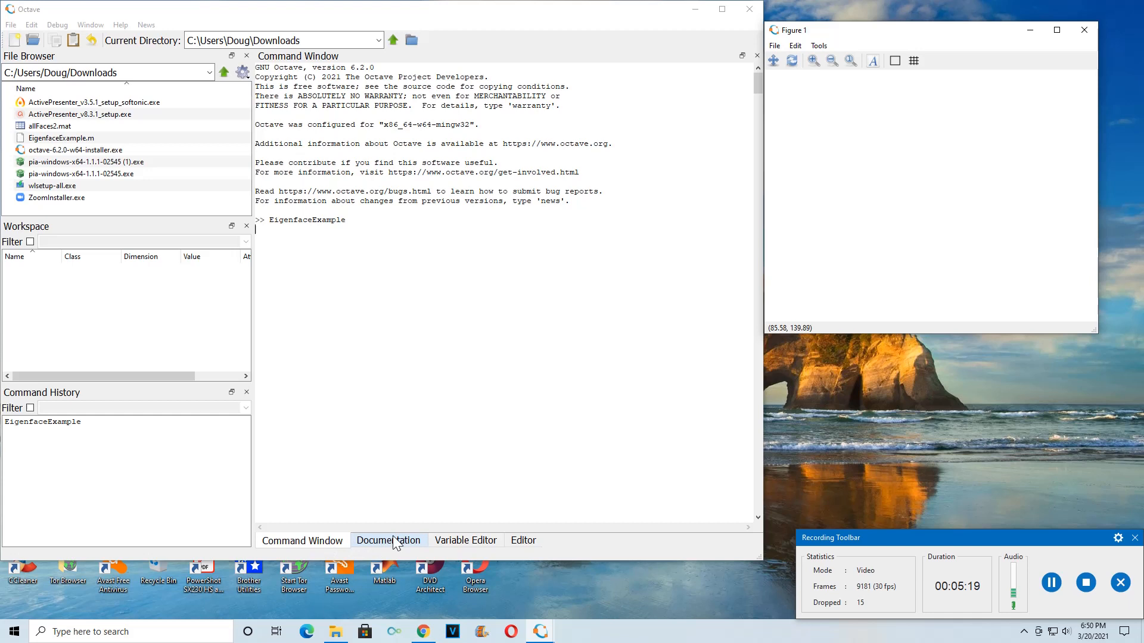
mouse_move(451, 540)
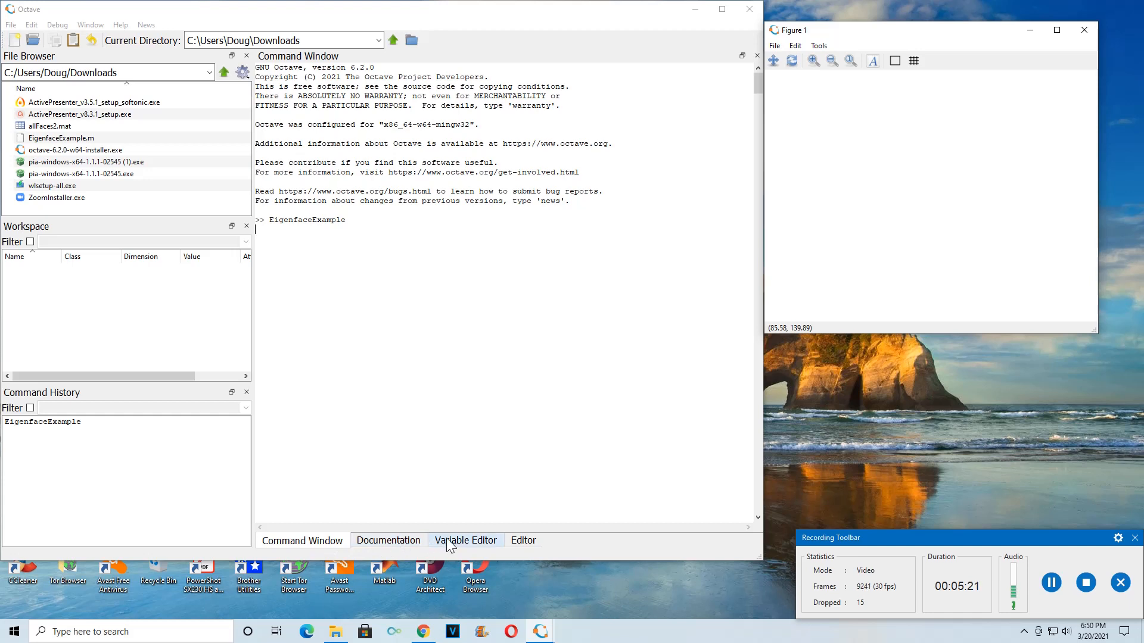
- View the Documentation, Variable Editor and Editor tabs, then return to the Command Window
click(387, 539)
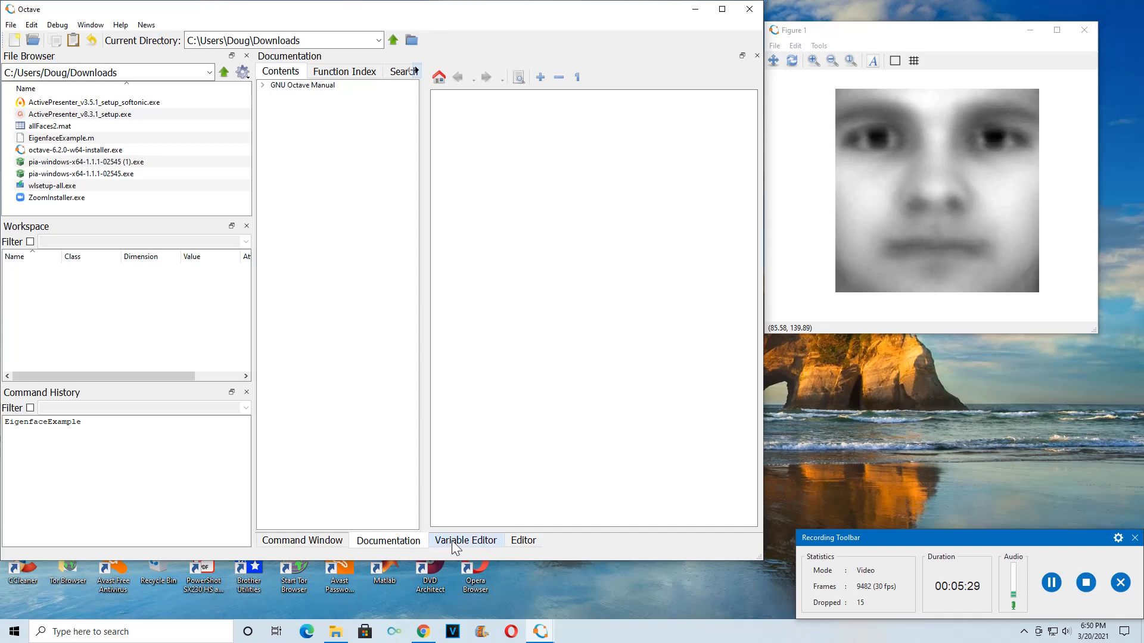
click(465, 541)
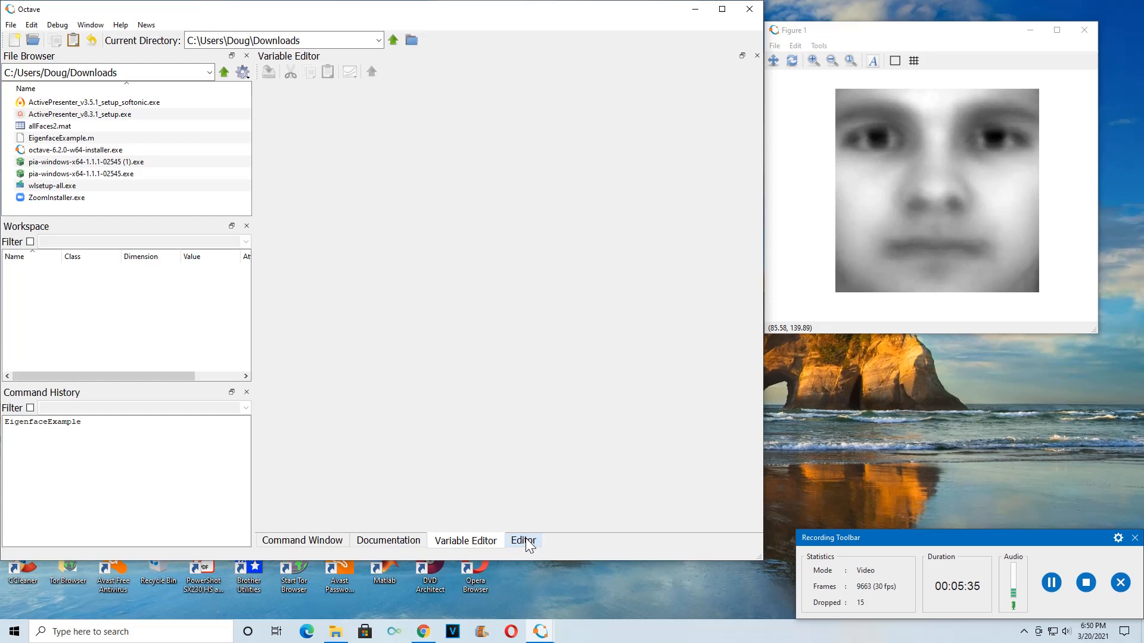
click(523, 540)
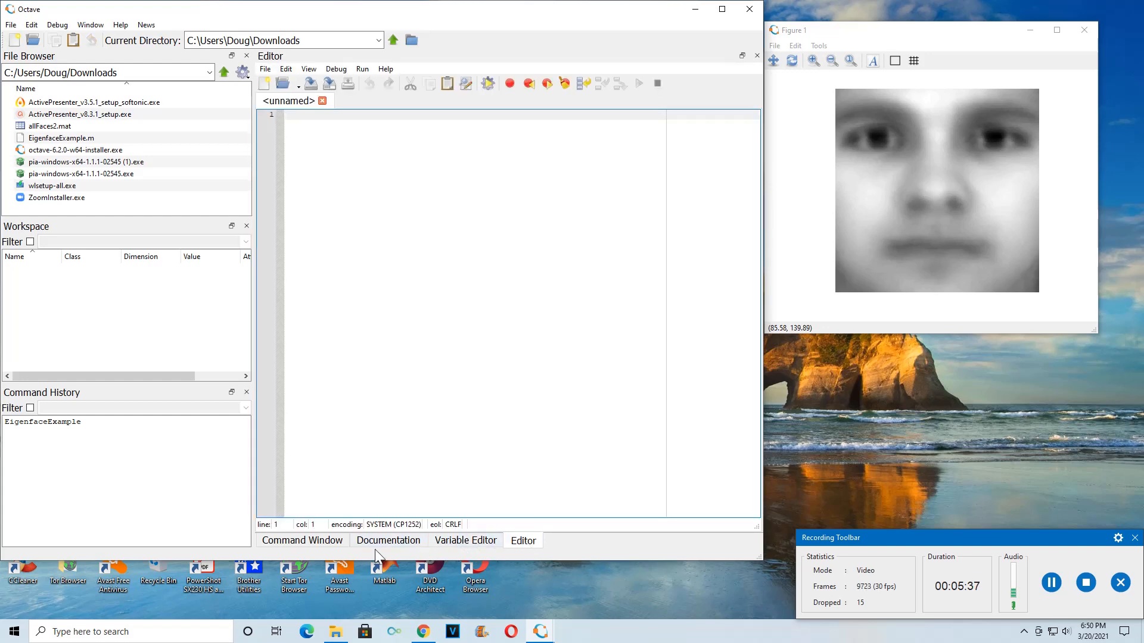
click(302, 540)
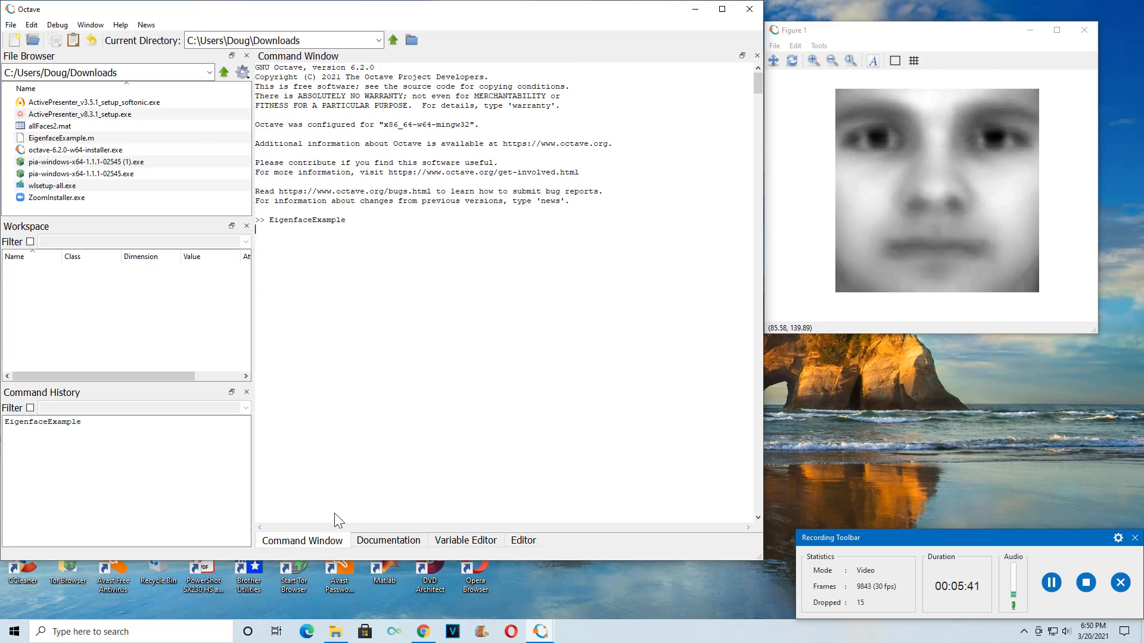
mouse_move(384, 305)
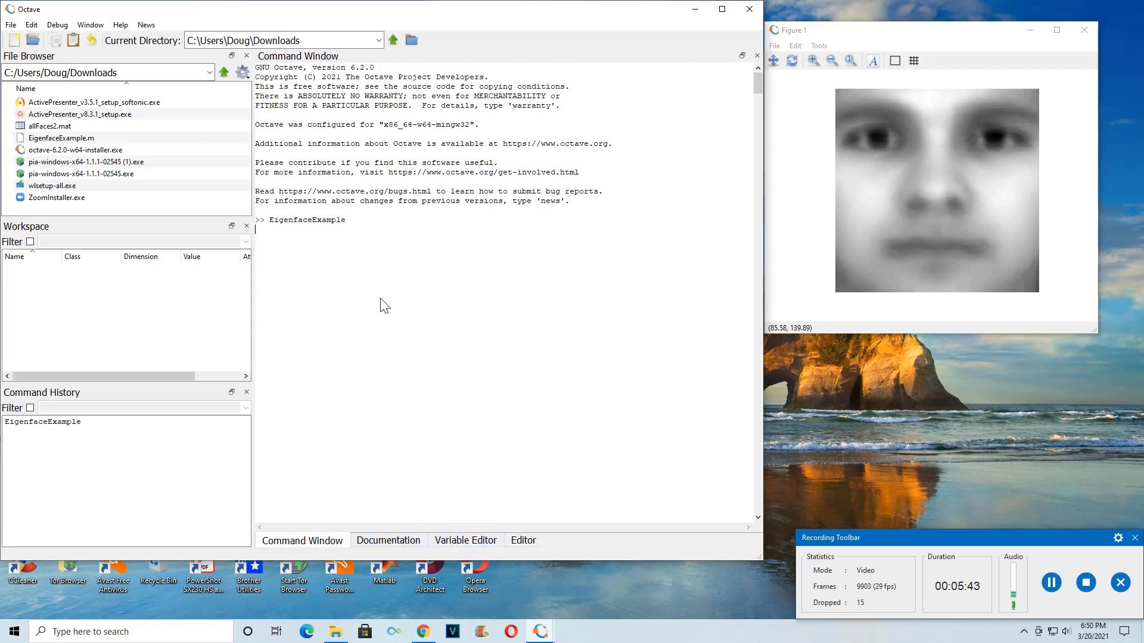
mouse_move(423, 358)
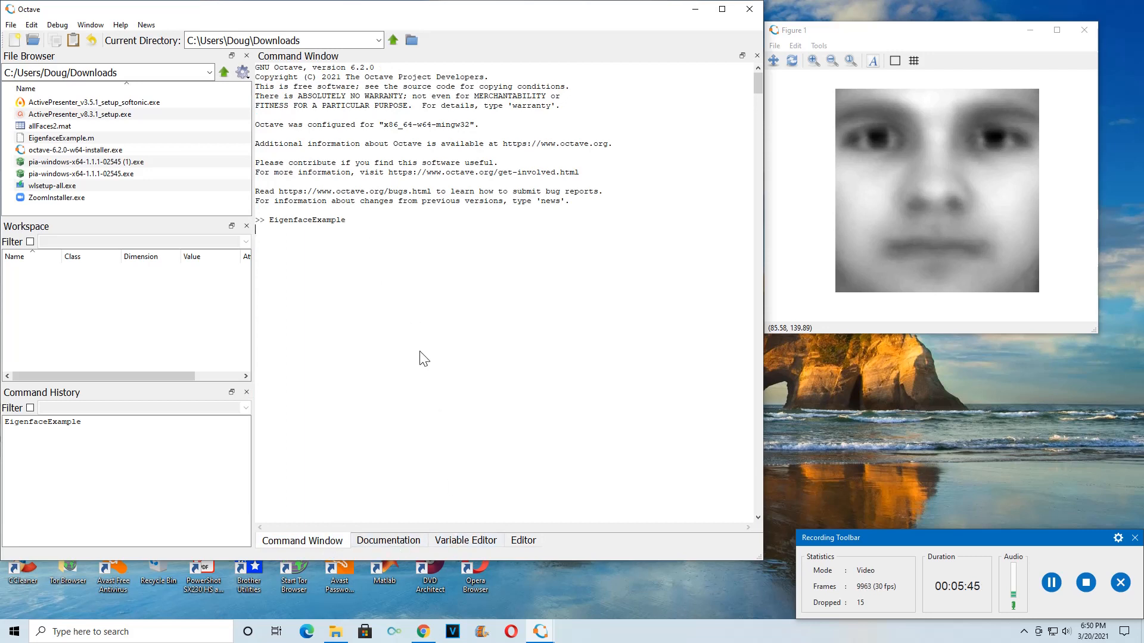
mouse_move(533, 430)
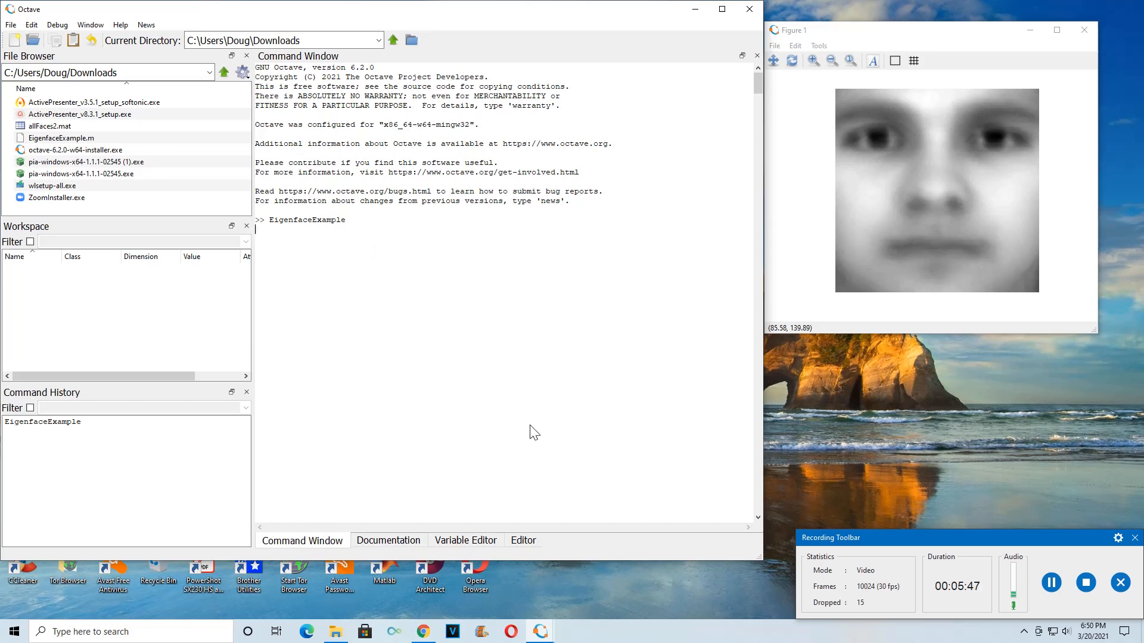
mouse_move(572, 549)
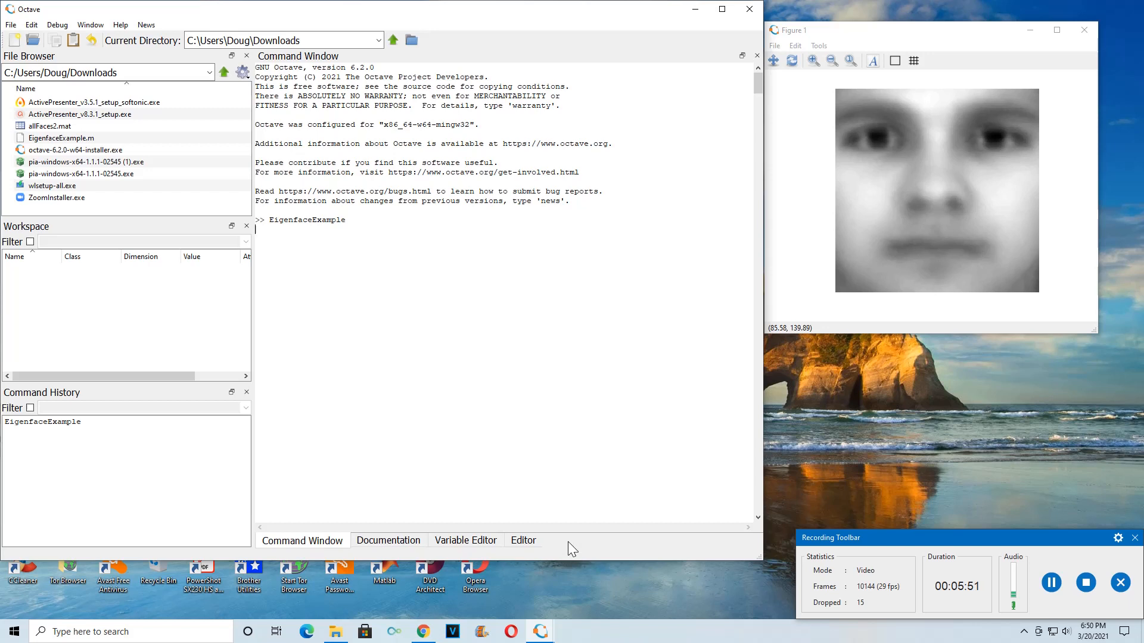
mouse_move(598, 545)
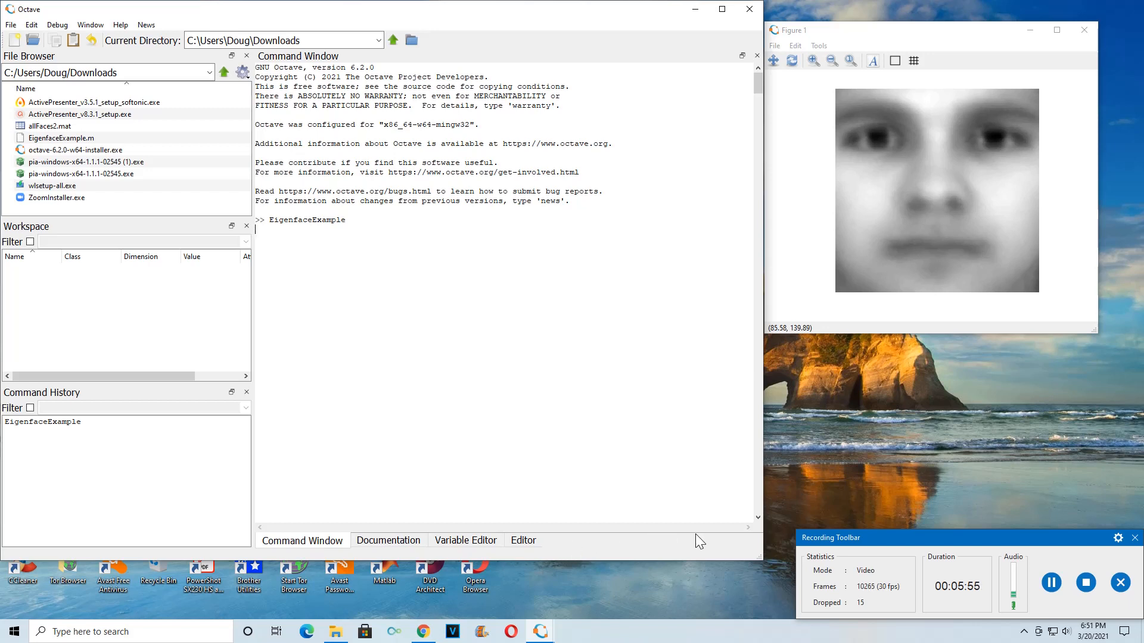
mouse_move(1056, 560)
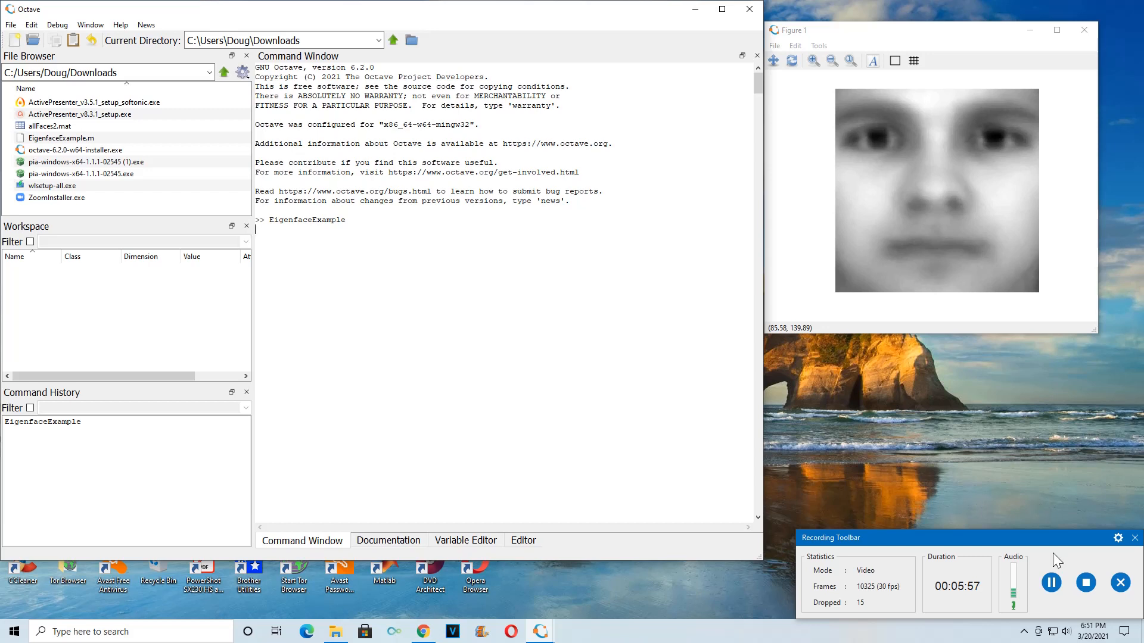
mouse_move(1051, 582)
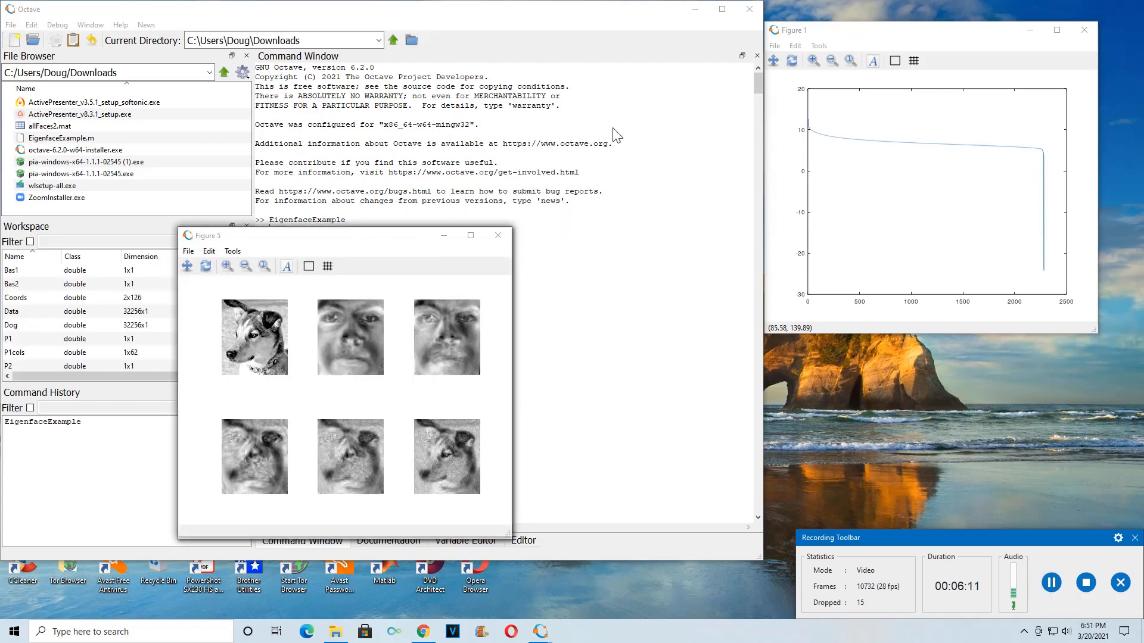
mouse_move(693, 10)
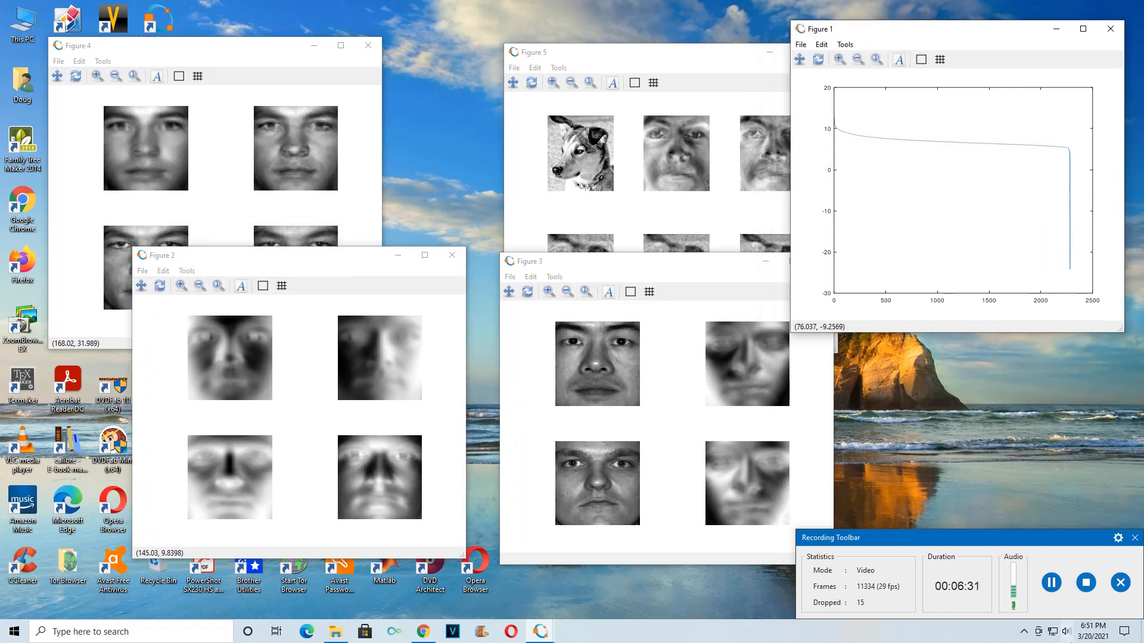
mouse_move(1092, 630)
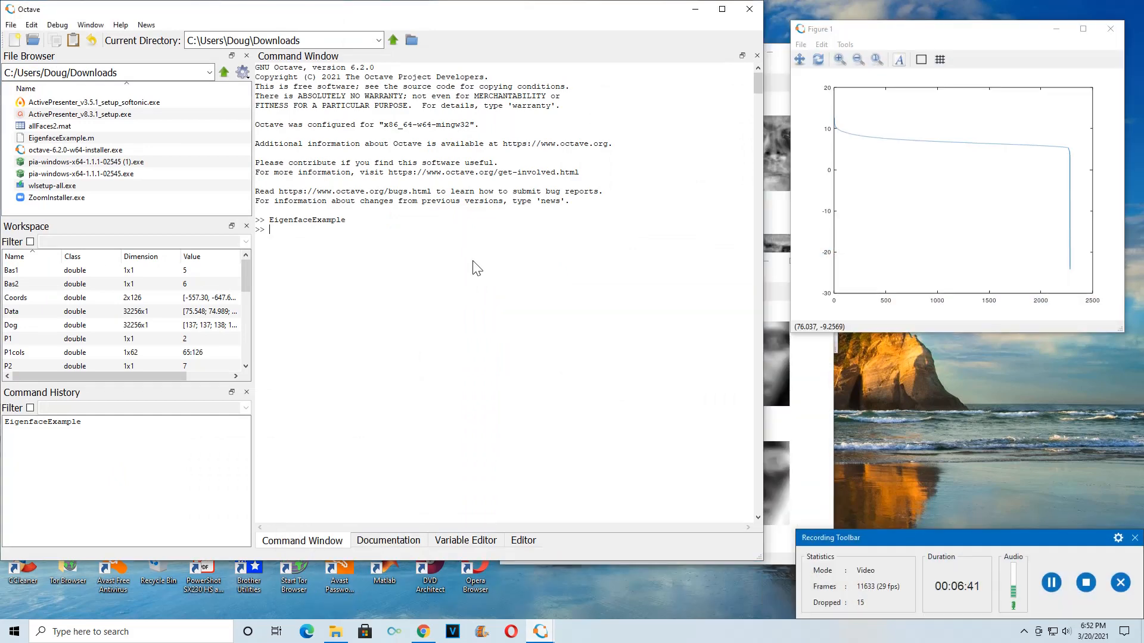
mouse_move(883, 144)
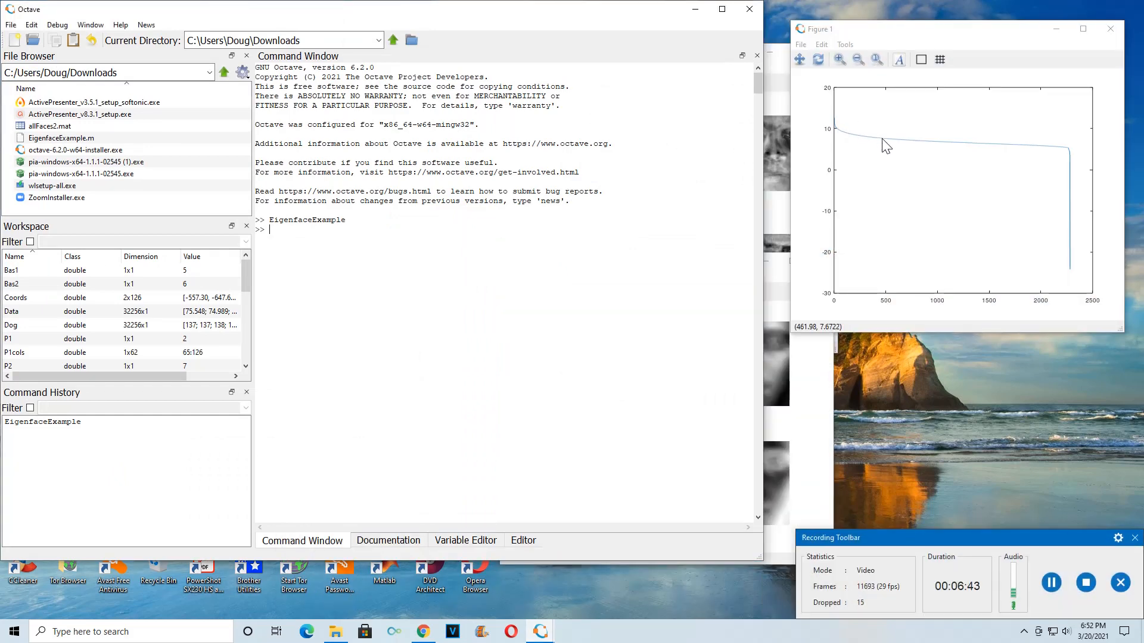
mouse_move(844, 120)
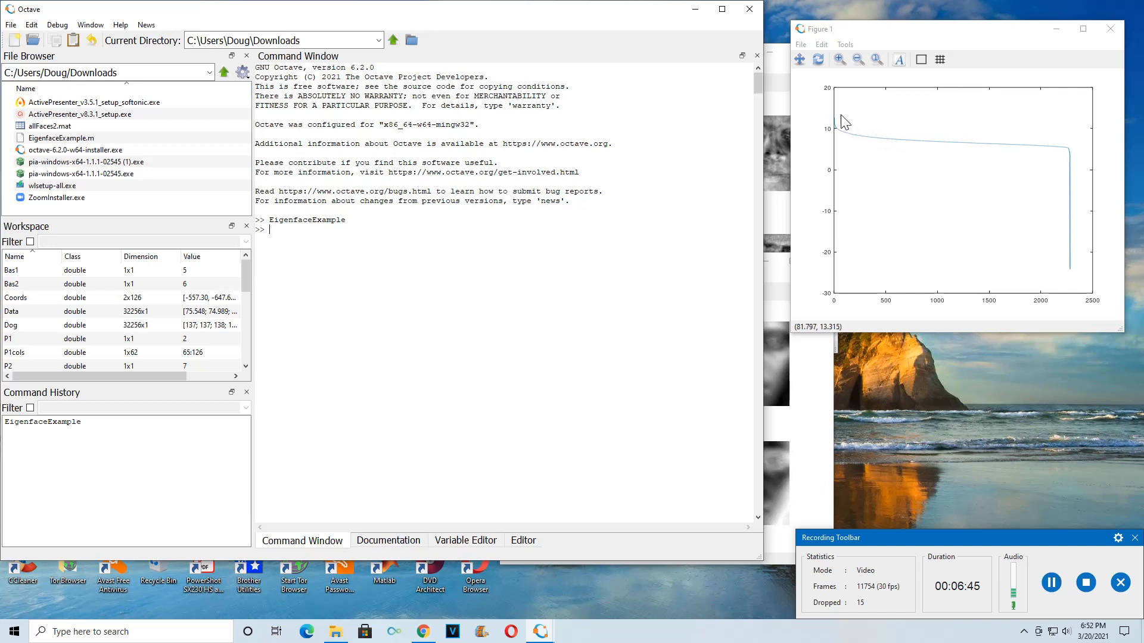
mouse_move(1126, 527)
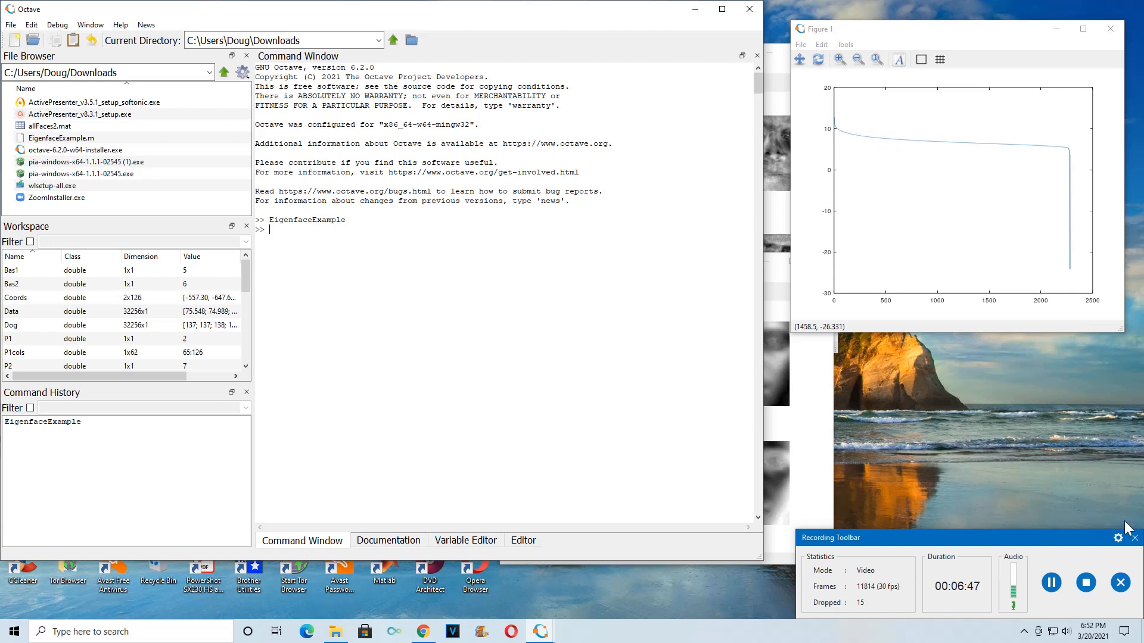
mouse_move(1135, 529)
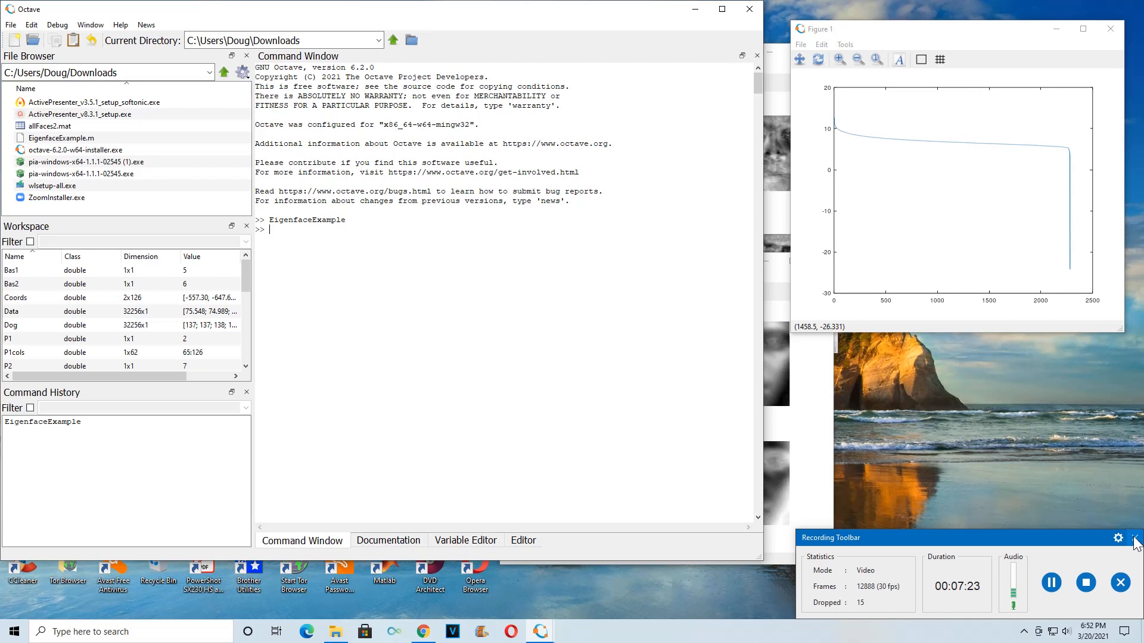
mouse_move(1014, 543)
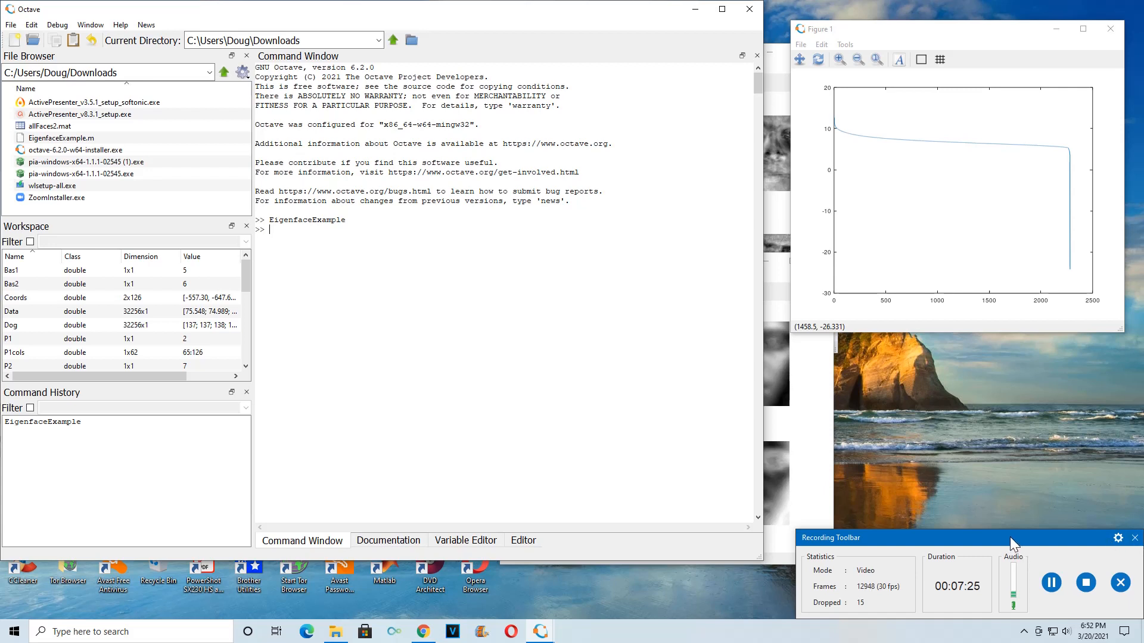